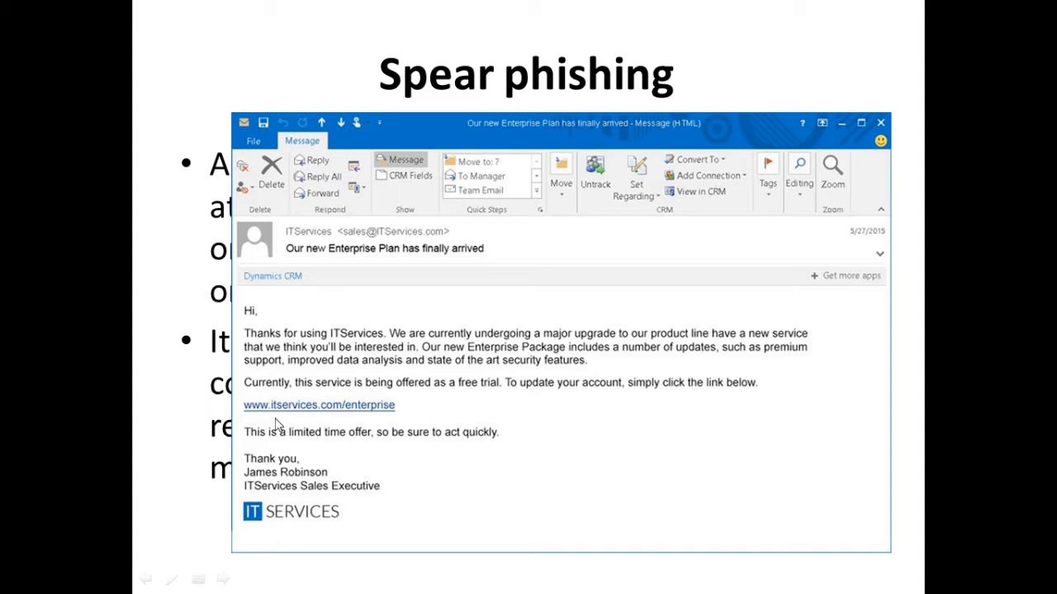
pyautogui.moveTo(347, 423)
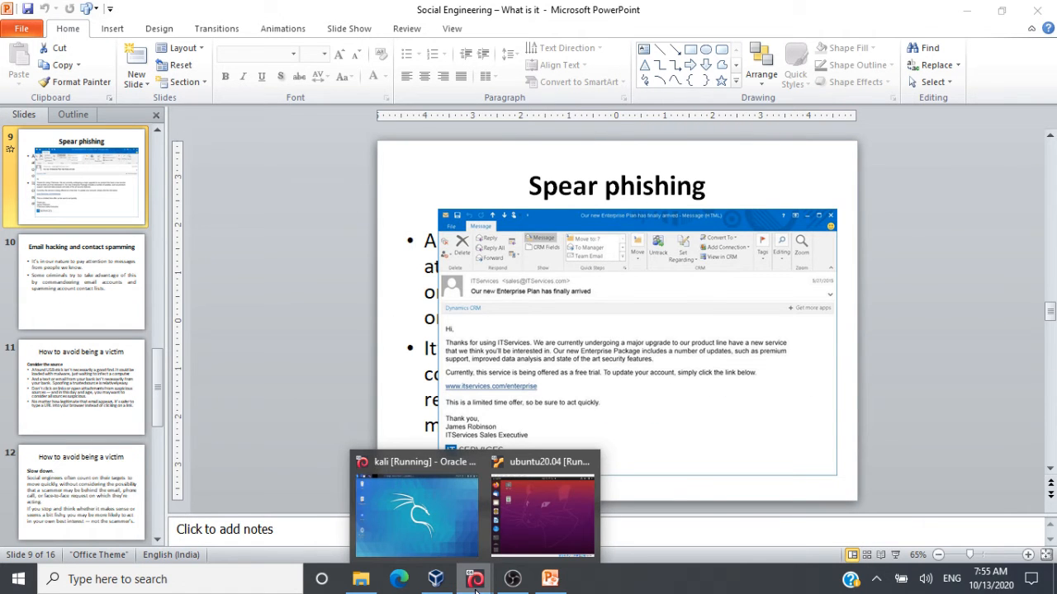
# Bring up the Ubuntu VM window, then bring the Kali VM window to the front.
pyautogui.click(416, 512)
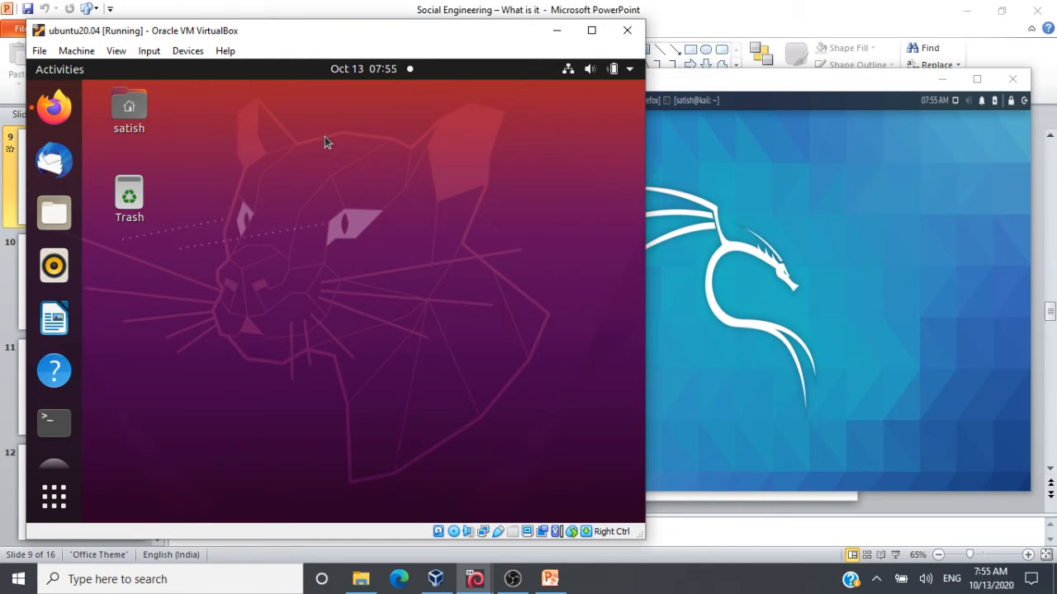
pyautogui.moveTo(322, 190)
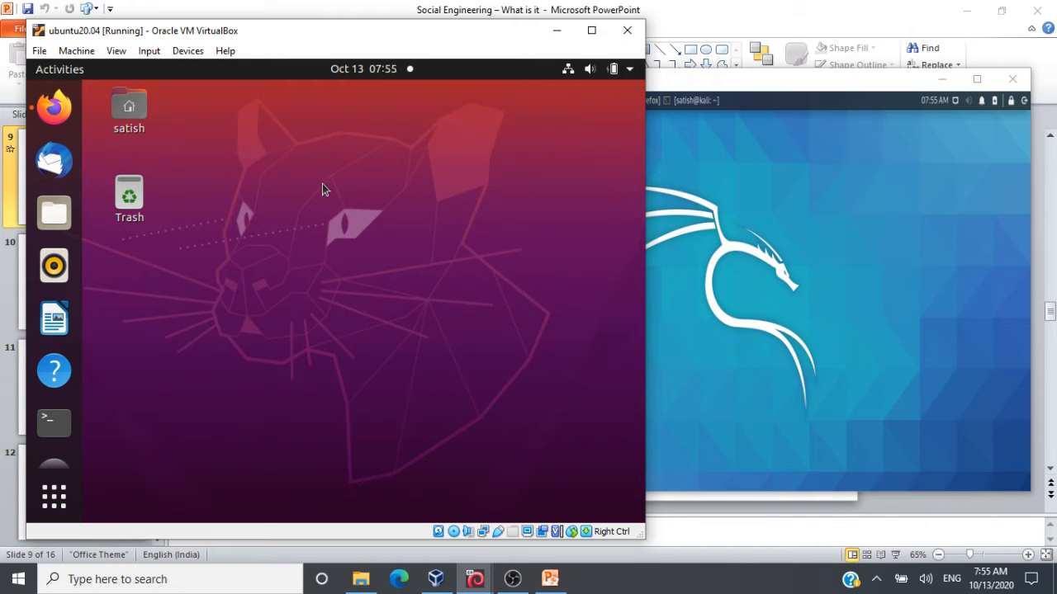
pyautogui.click(129, 116)
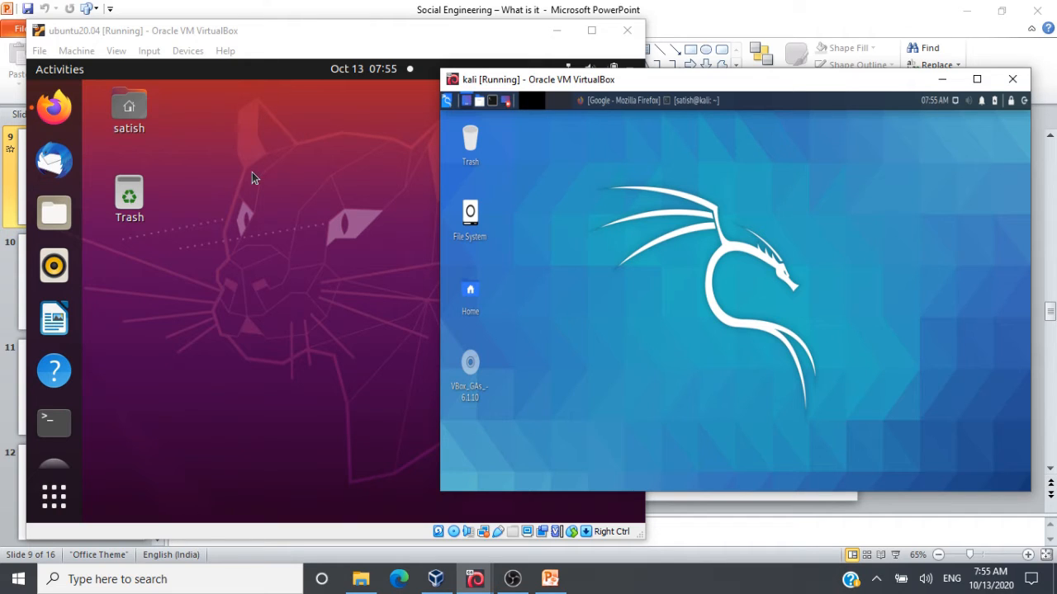
pyautogui.moveTo(213, 169)
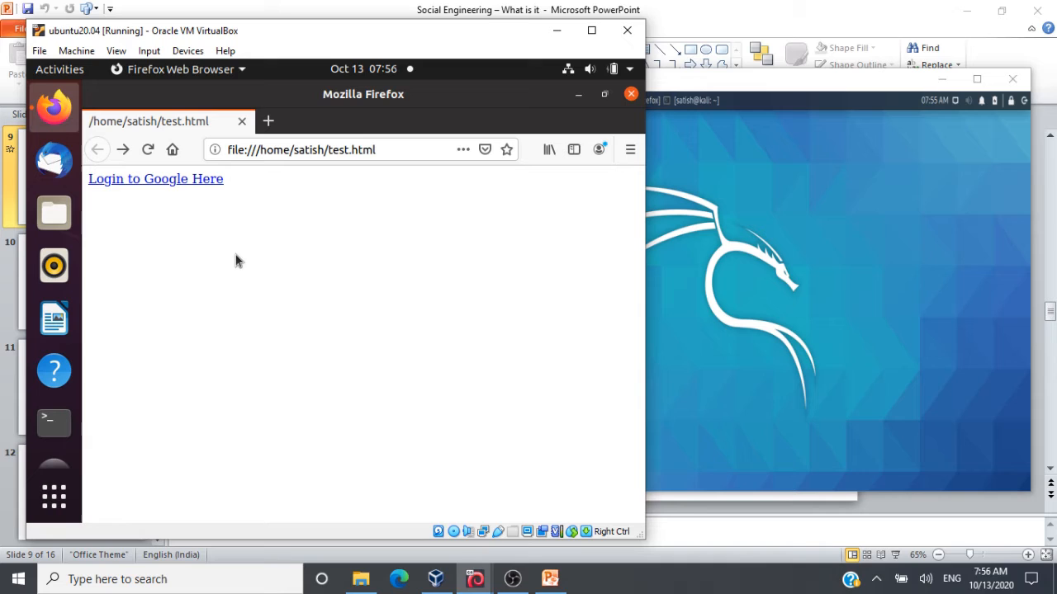
pyautogui.moveTo(116, 202)
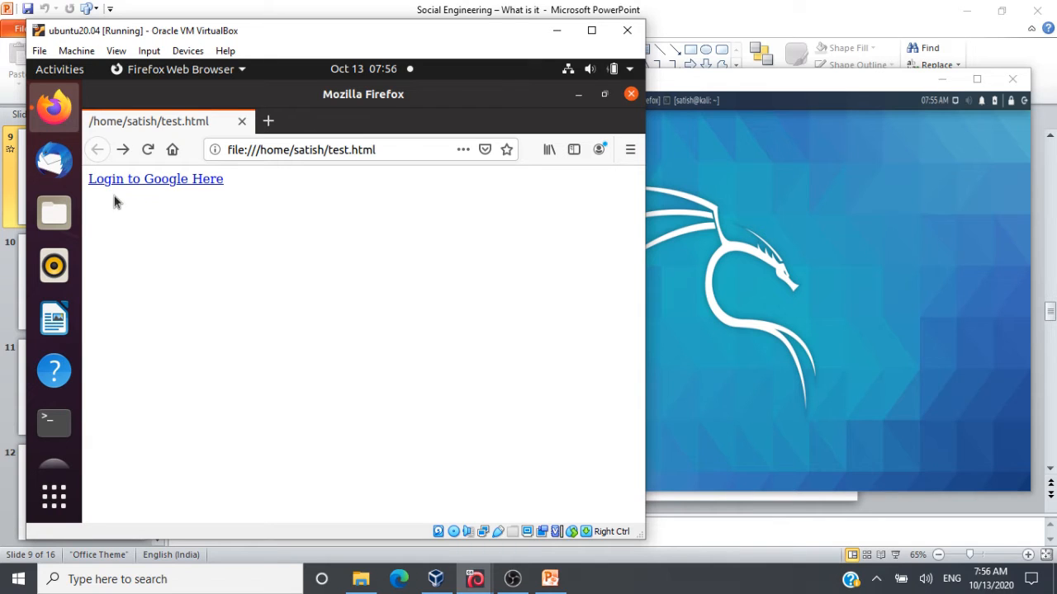
pyautogui.moveTo(243, 198)
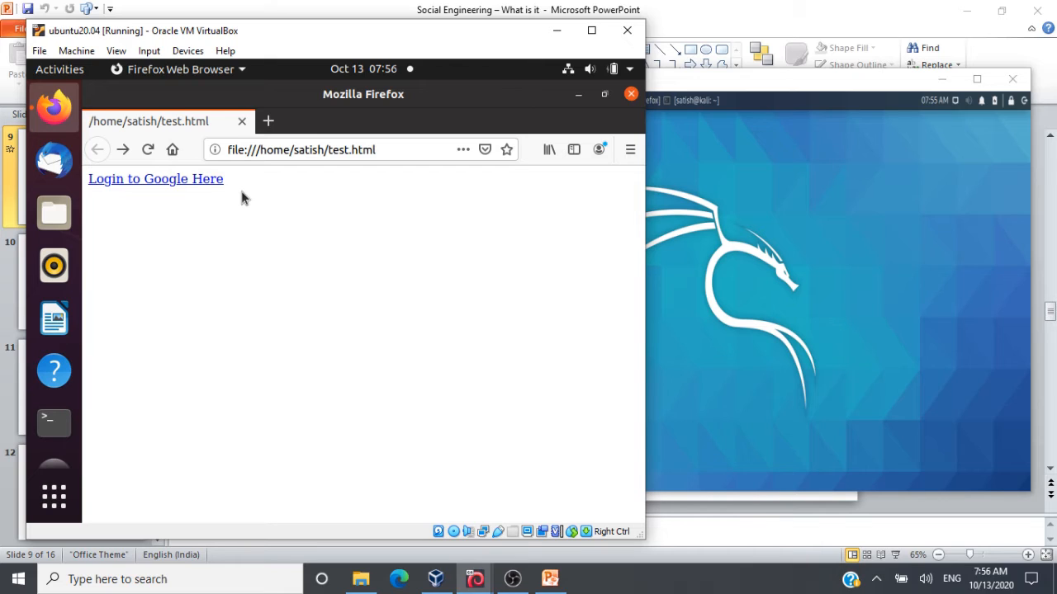
pyautogui.moveTo(198, 210)
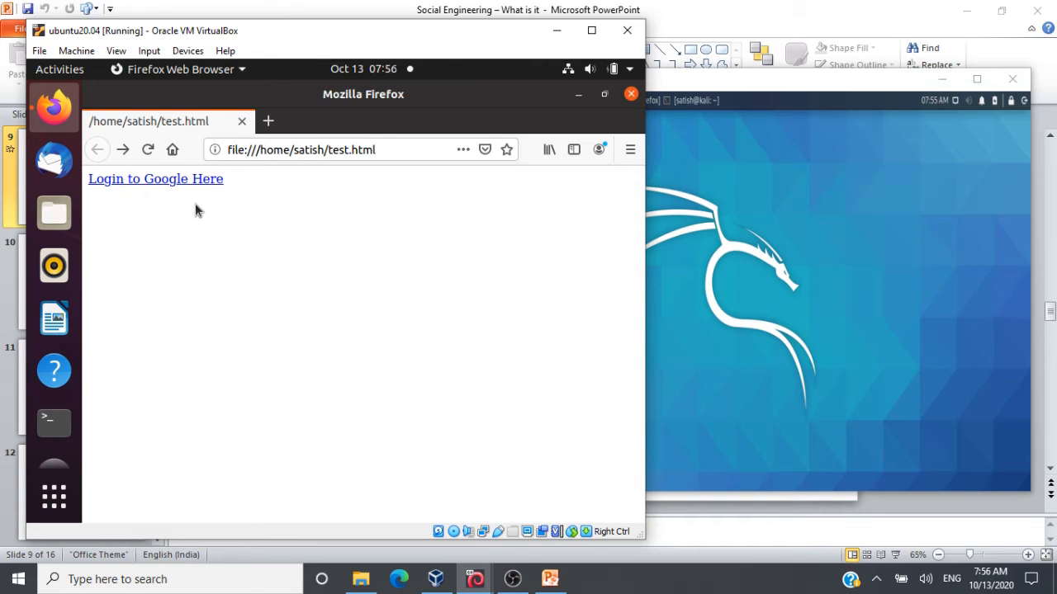
pyautogui.moveTo(198, 194)
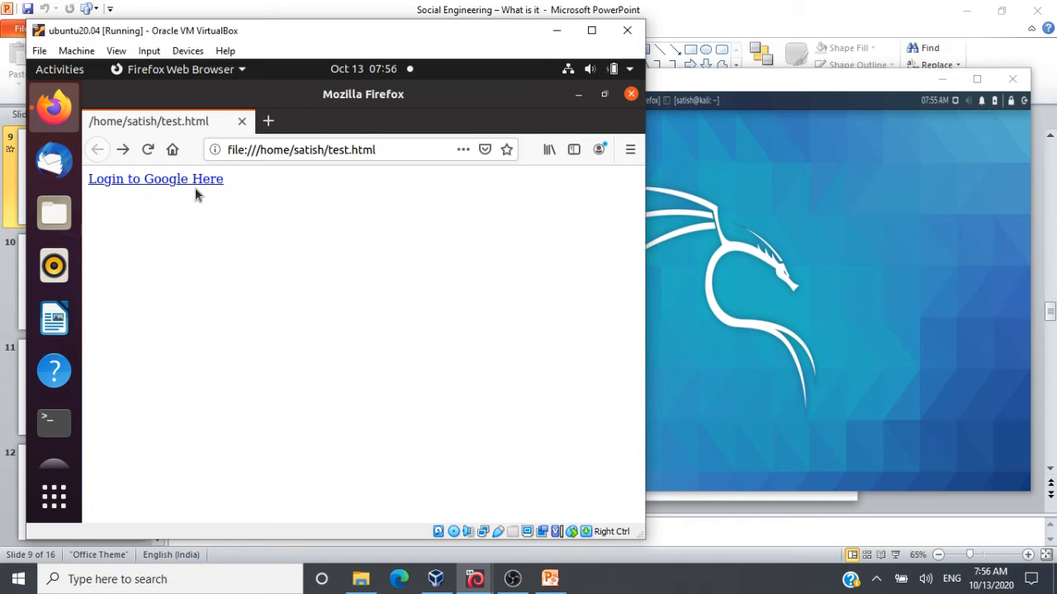
# Follow the 'Login to Google Here' link on test.html to the fake sign-in page.
pyautogui.click(155, 178)
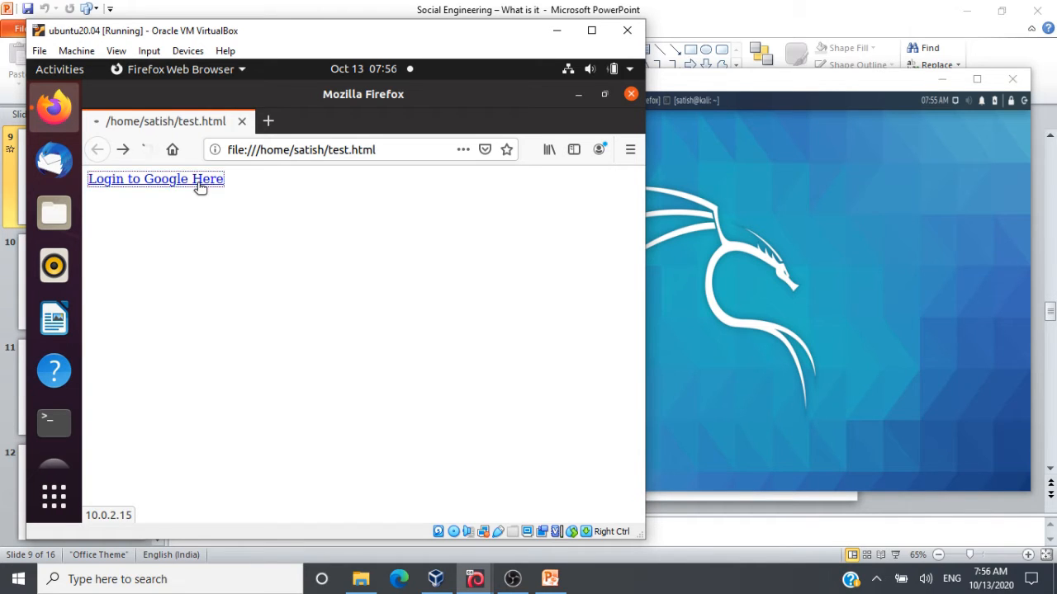
pyautogui.click(155, 178)
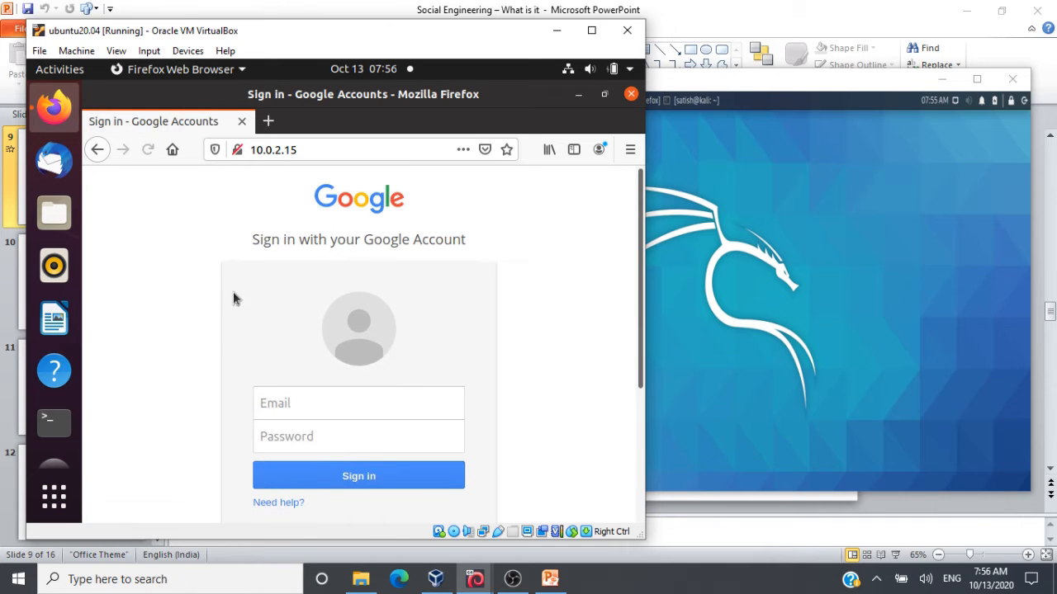
pyautogui.click(358, 403)
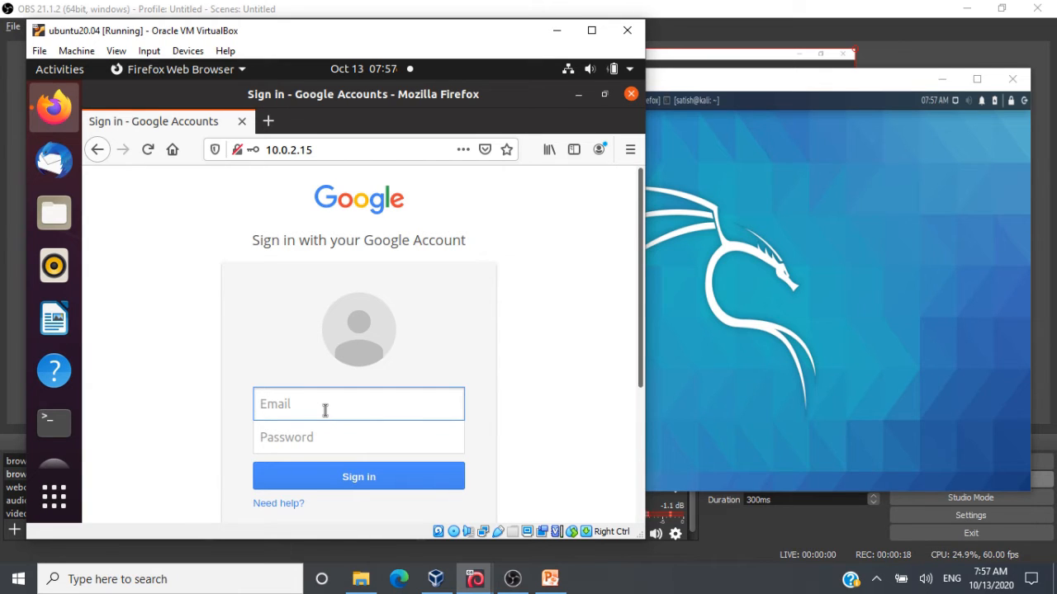
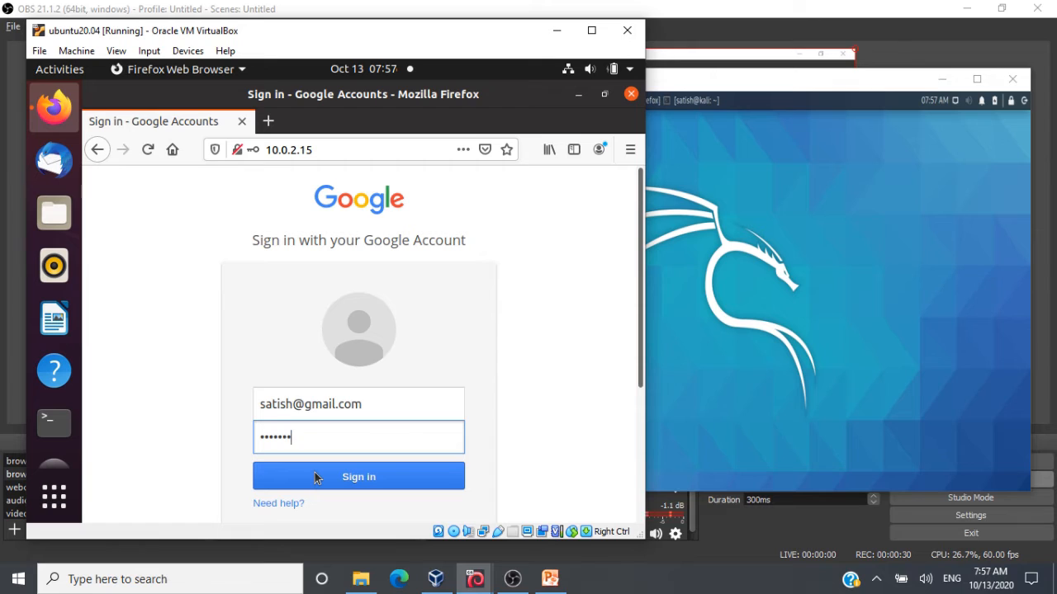
pyautogui.click(358, 476)
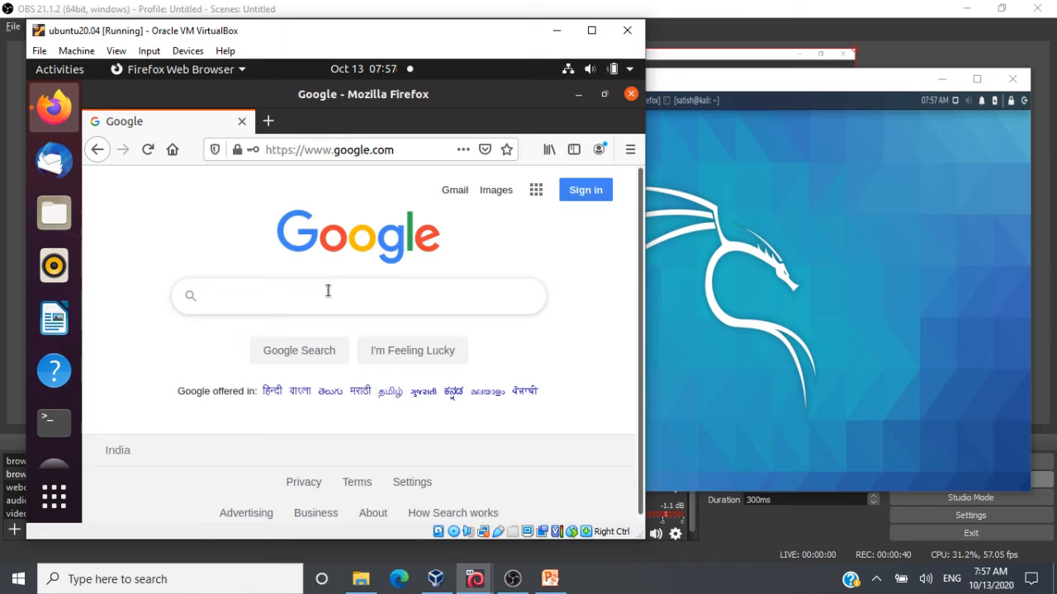
# Search Google for 'vtop' from the real Google homepage.
pyautogui.click(328, 296)
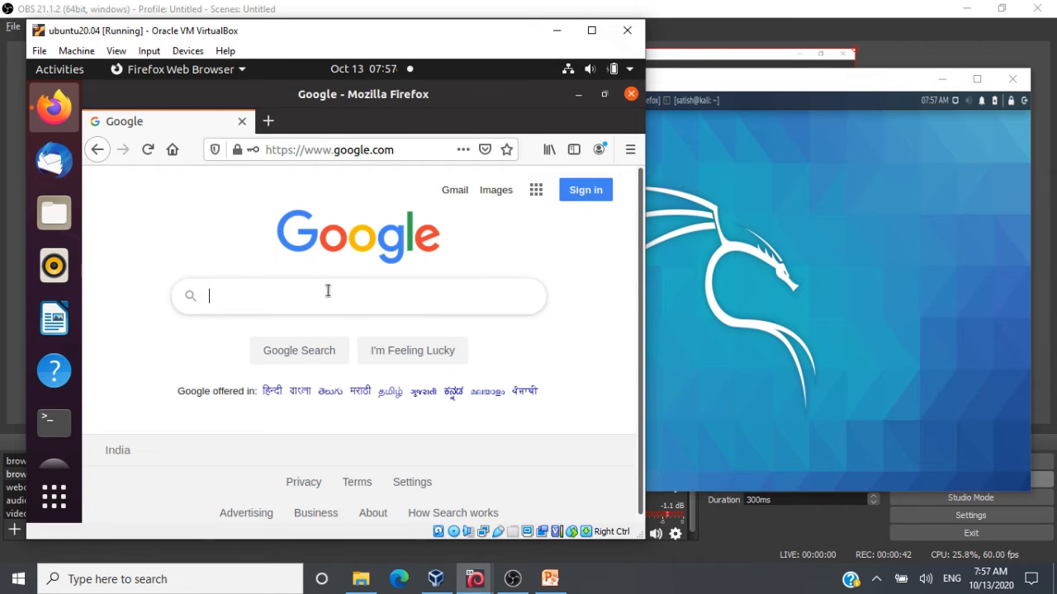
pyautogui.click(359, 296)
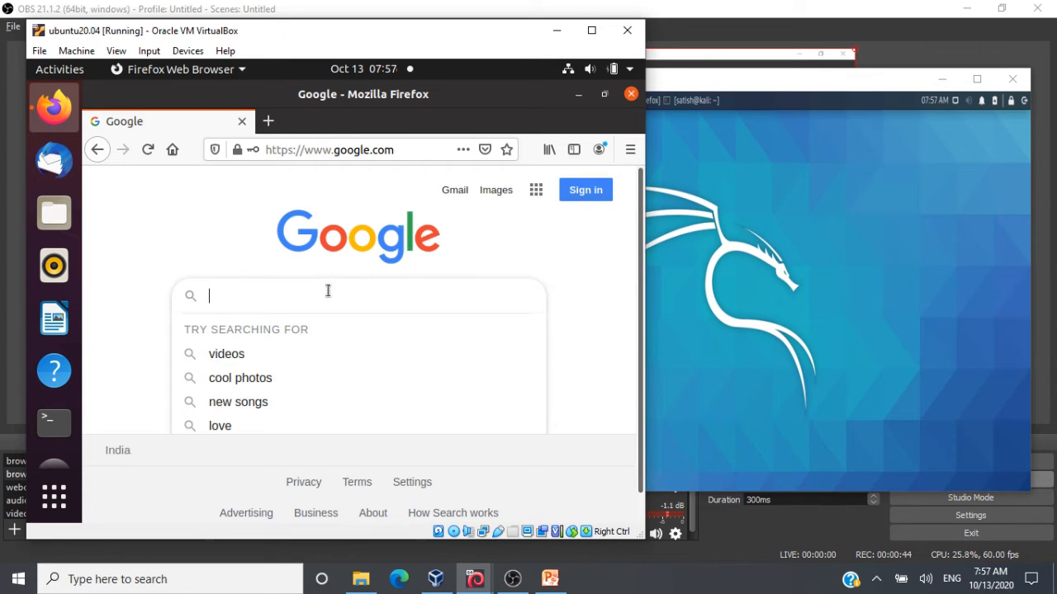
pyautogui.write('vi')
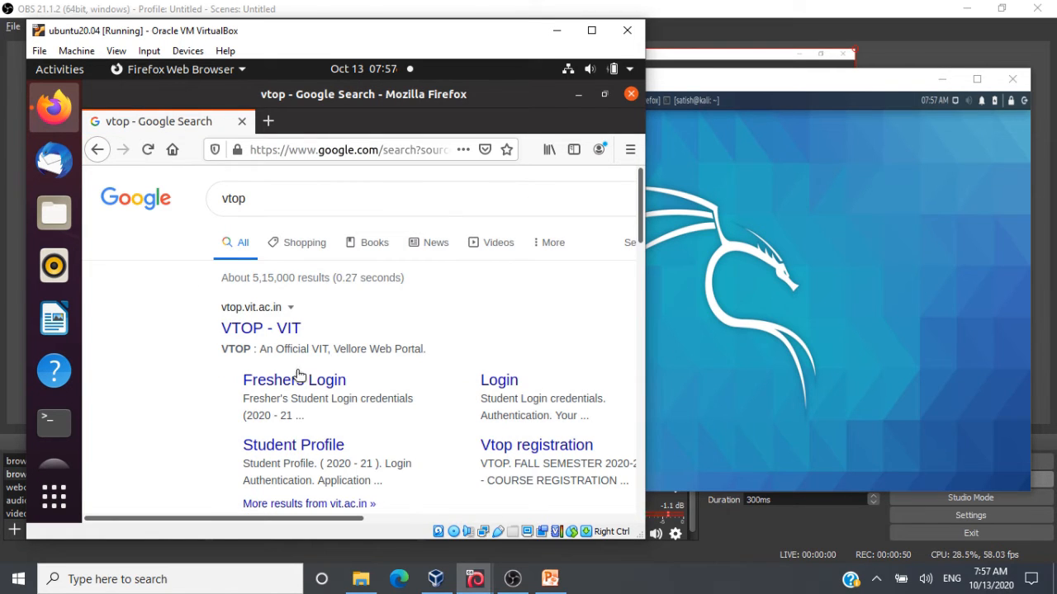
pyautogui.moveTo(260, 327)
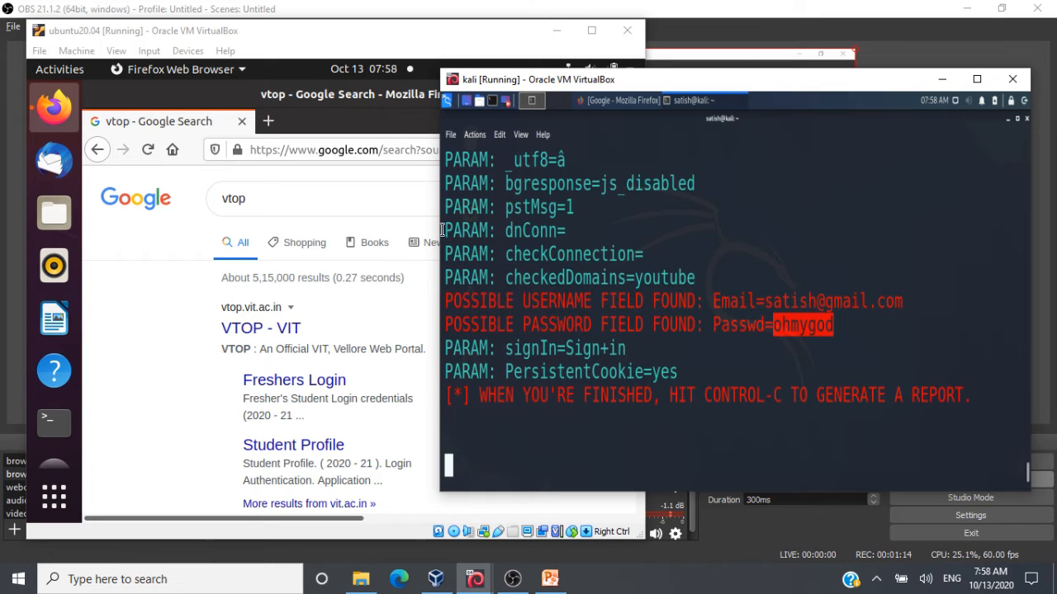
pyautogui.moveTo(210, 296)
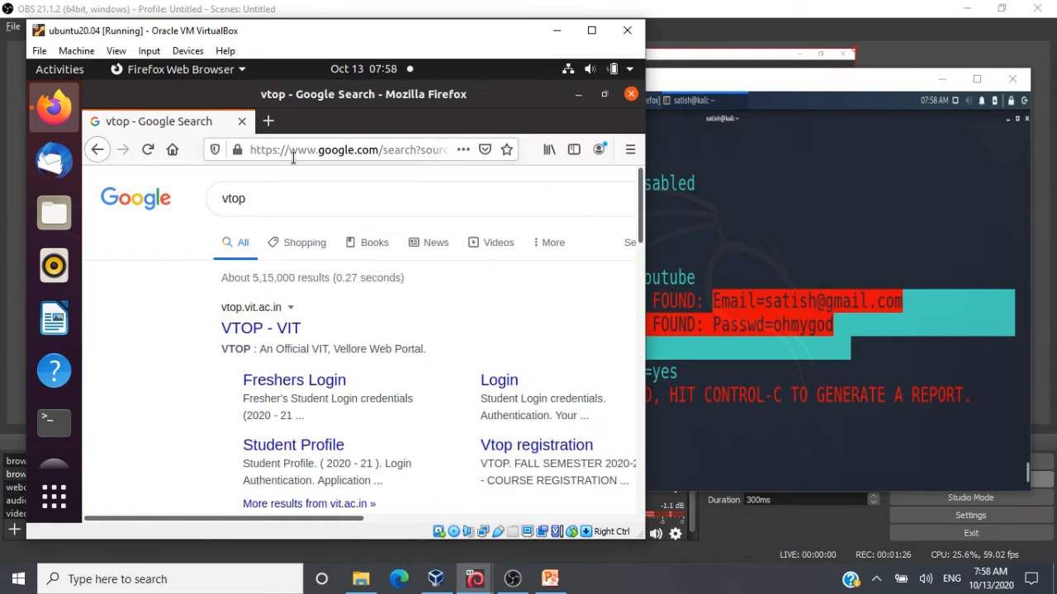
# Go back in Firefox toward the fake sign-in page while the harvester logs credentials.
pyautogui.click(98, 150)
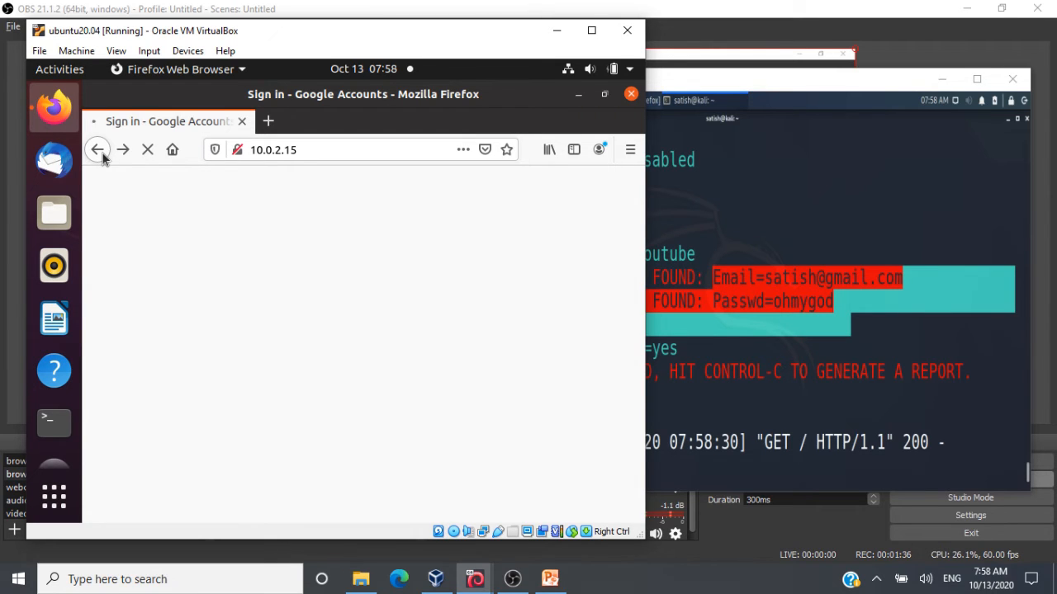
# Return to test.html and reopen the fake Google sign-in page.
pyautogui.click(98, 149)
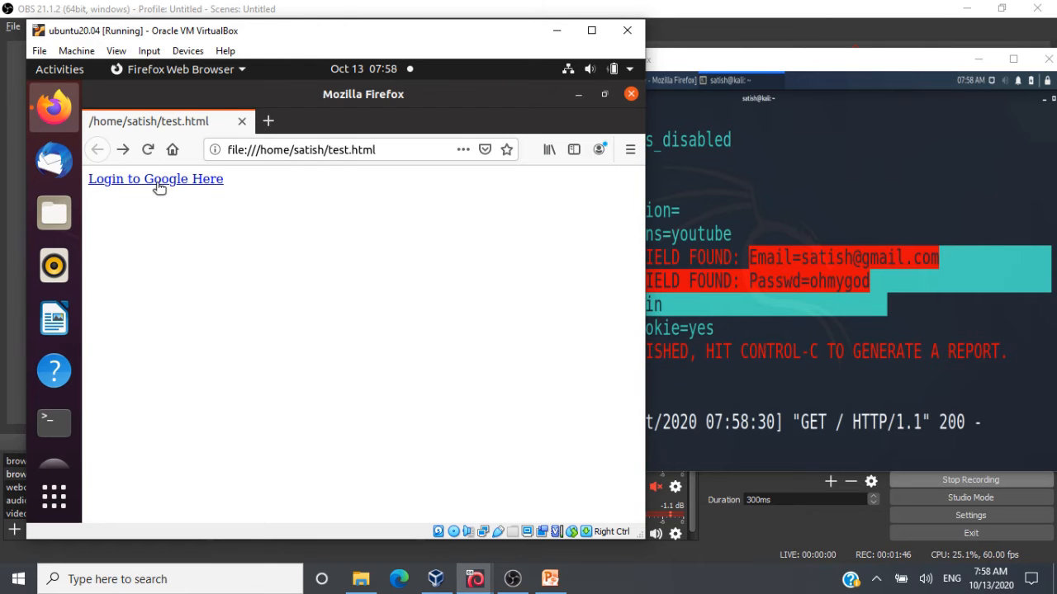
pyautogui.click(155, 178)
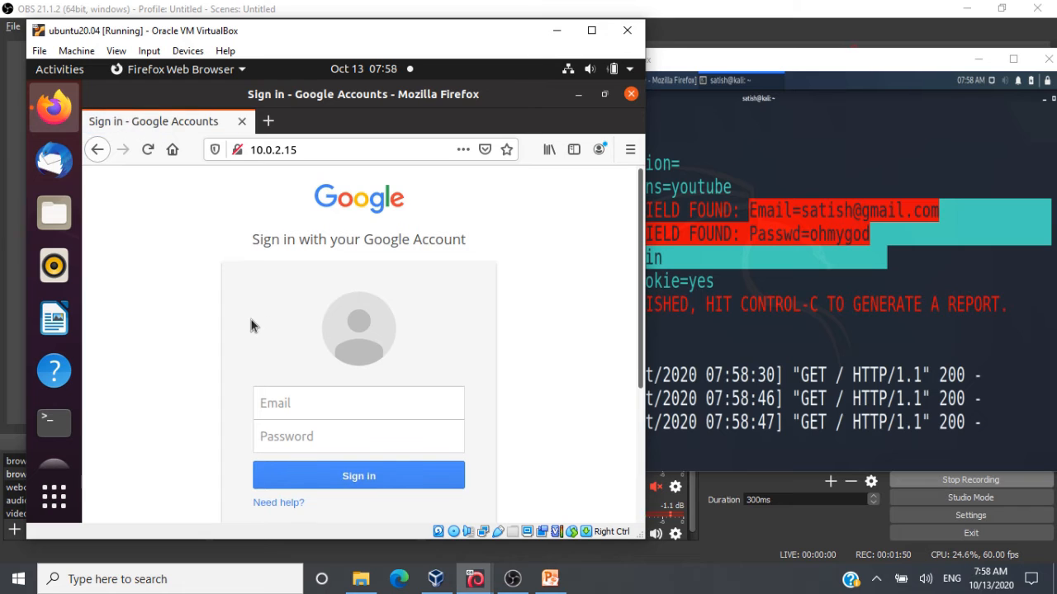
pyautogui.scroll(-3)
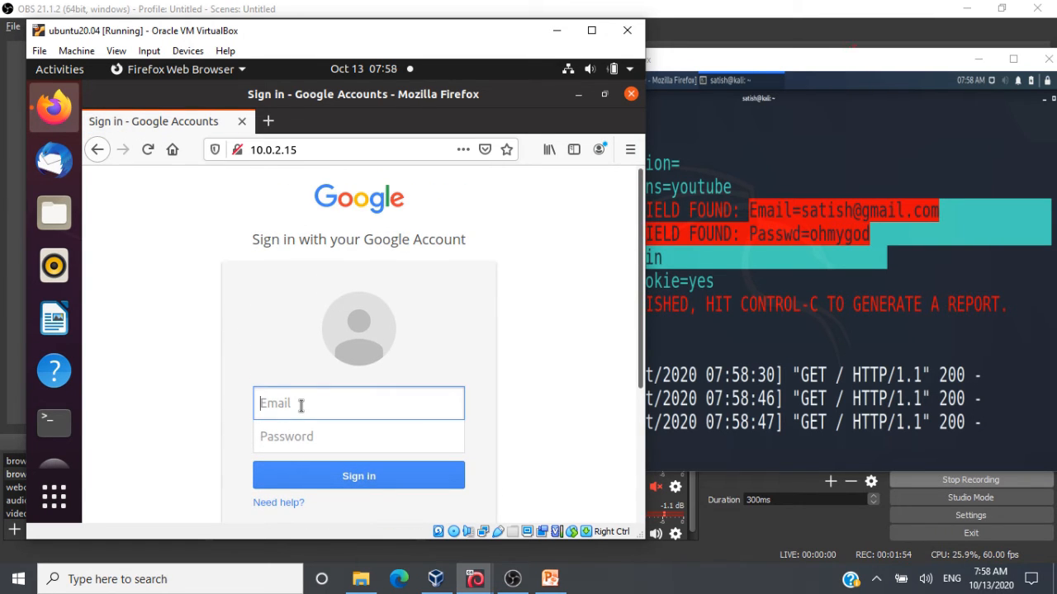
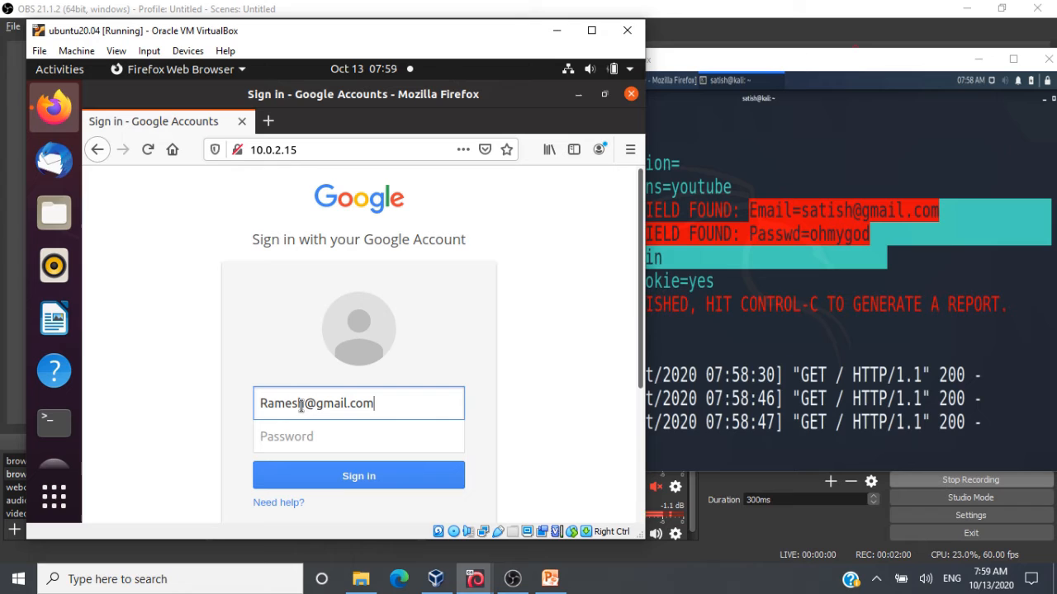
pyautogui.click(358, 435)
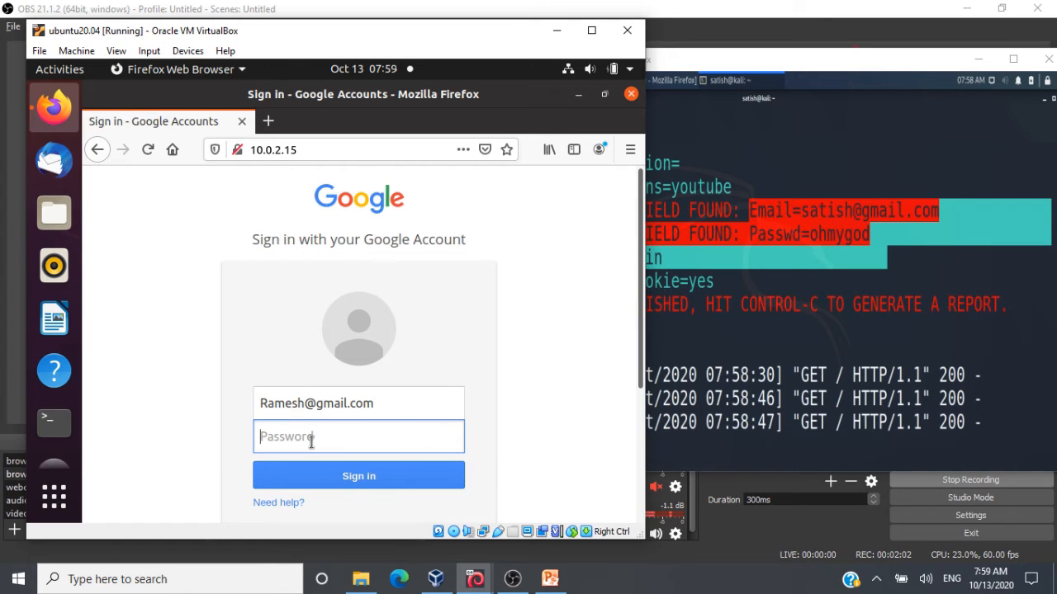
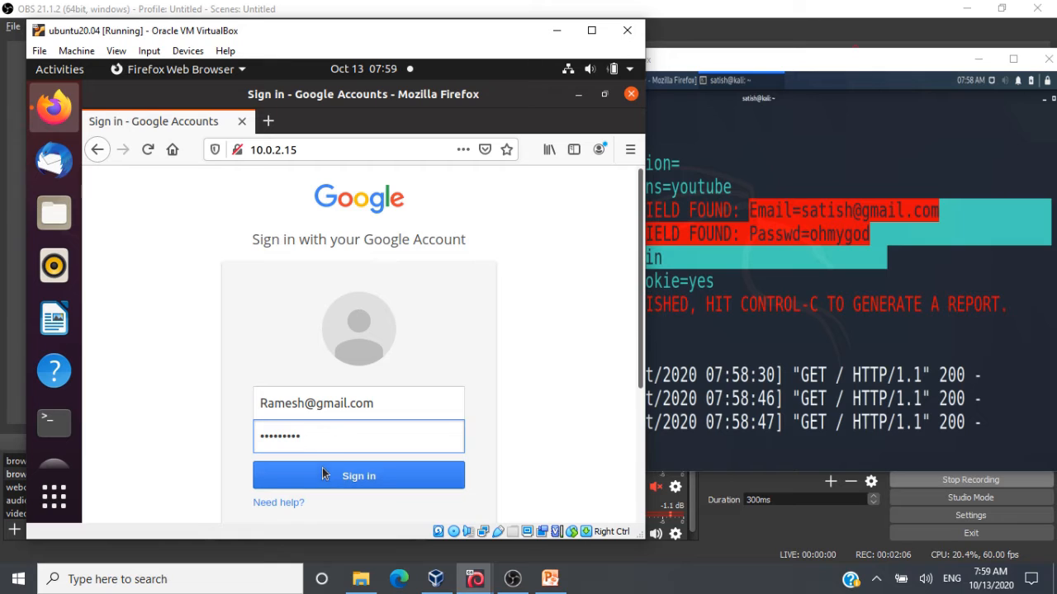
pyautogui.click(359, 475)
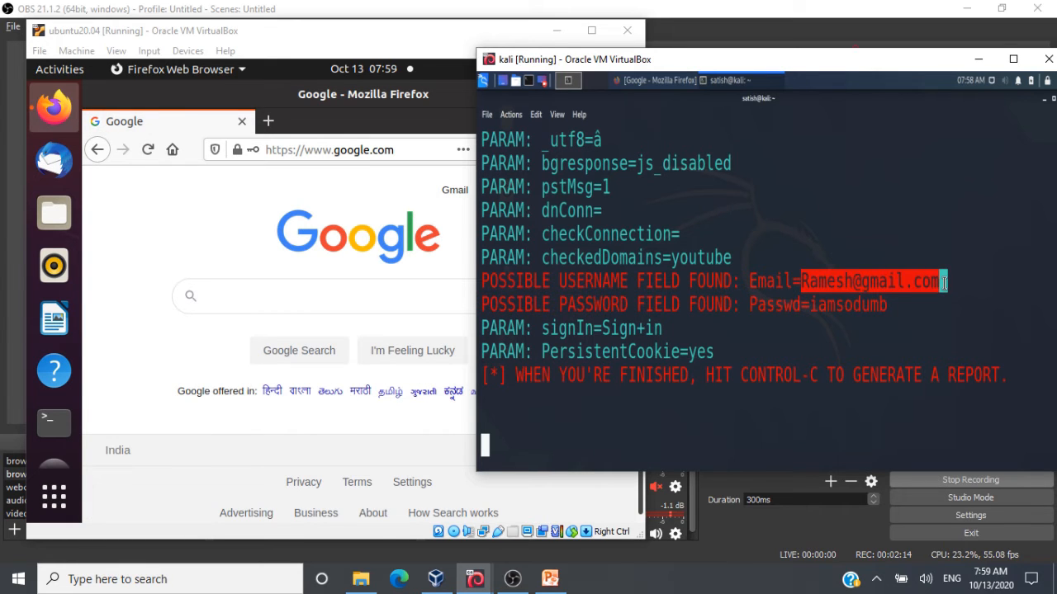
pyautogui.moveTo(921, 293)
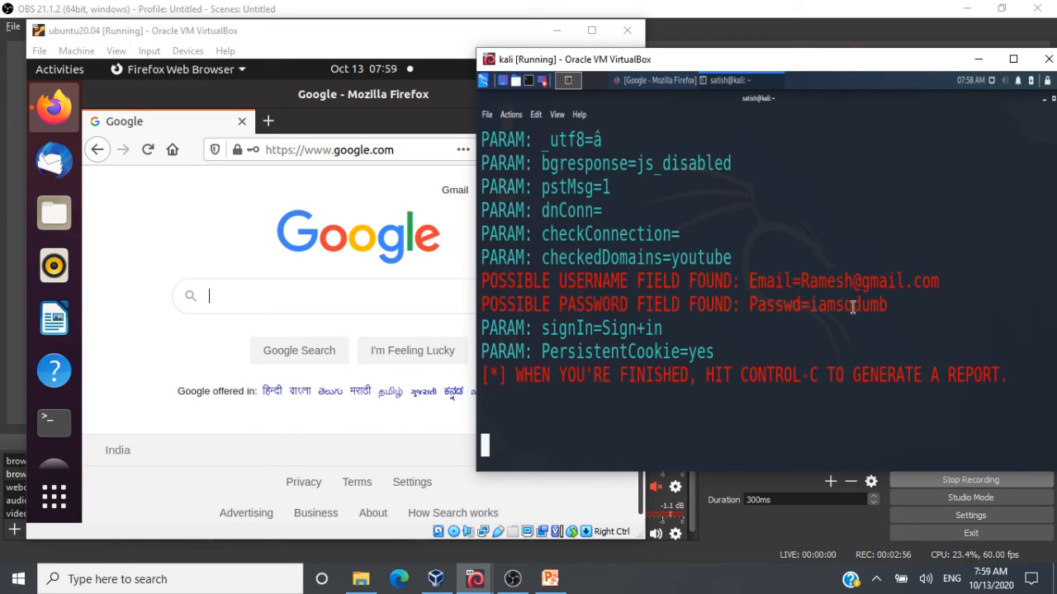
pyautogui.moveTo(470, 508)
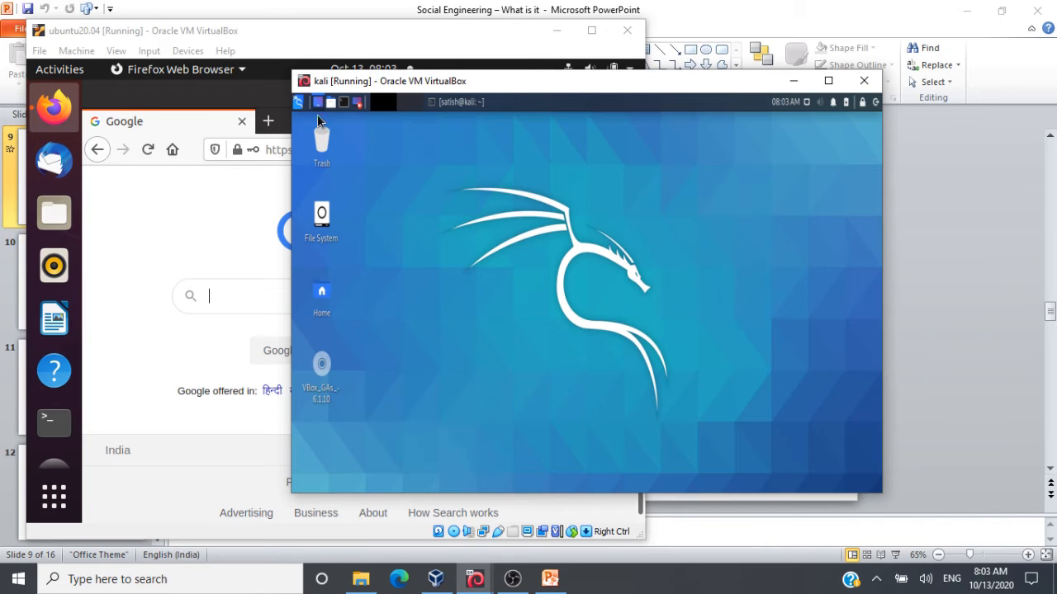
pyautogui.moveTo(578, 285)
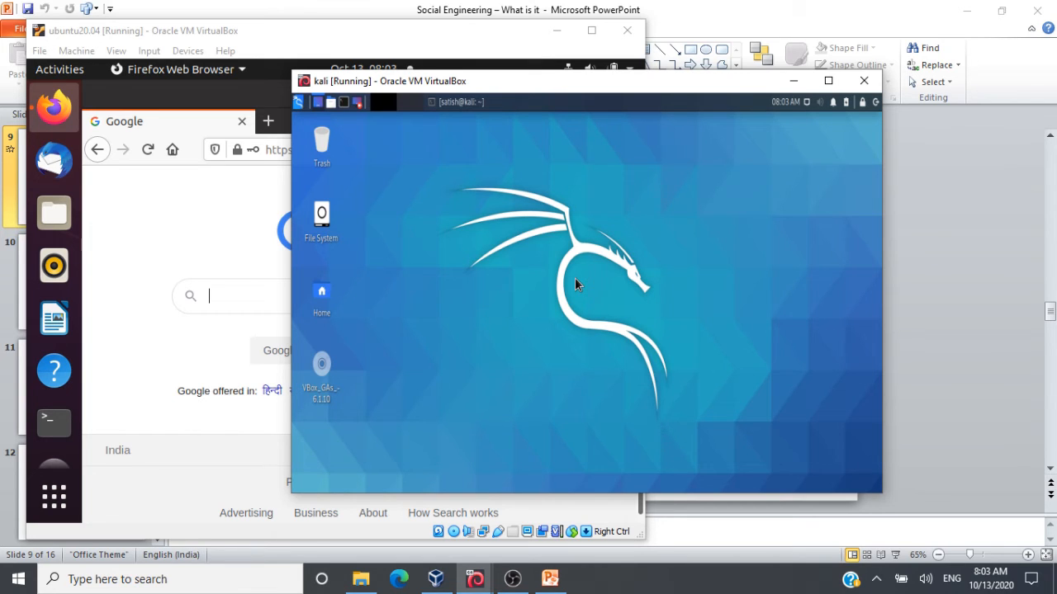
pyautogui.moveTo(462, 111)
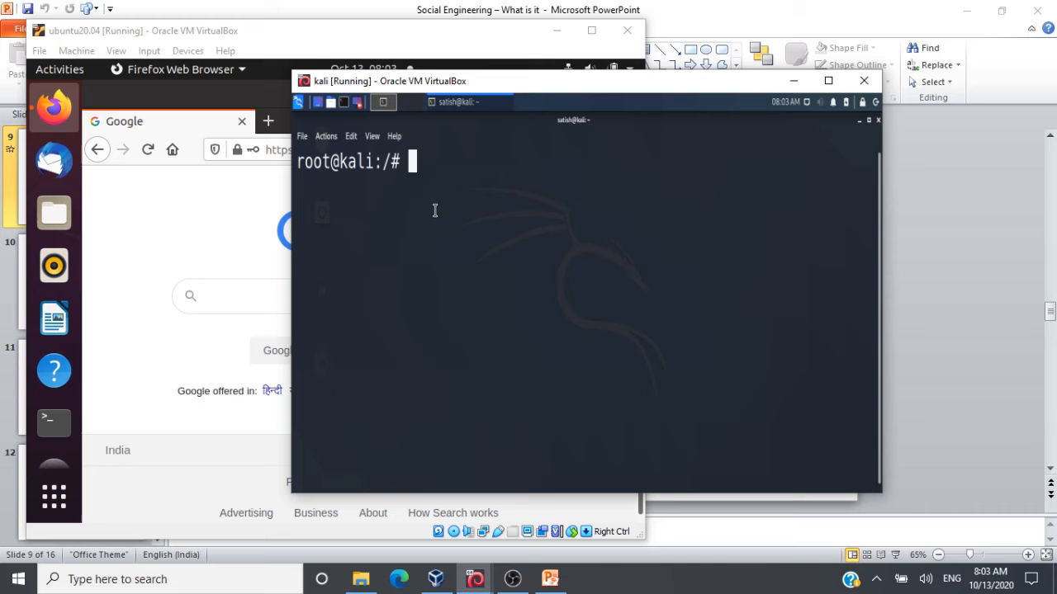
# Launch setoolkit in the Kali terminal.
pyautogui.write('se')
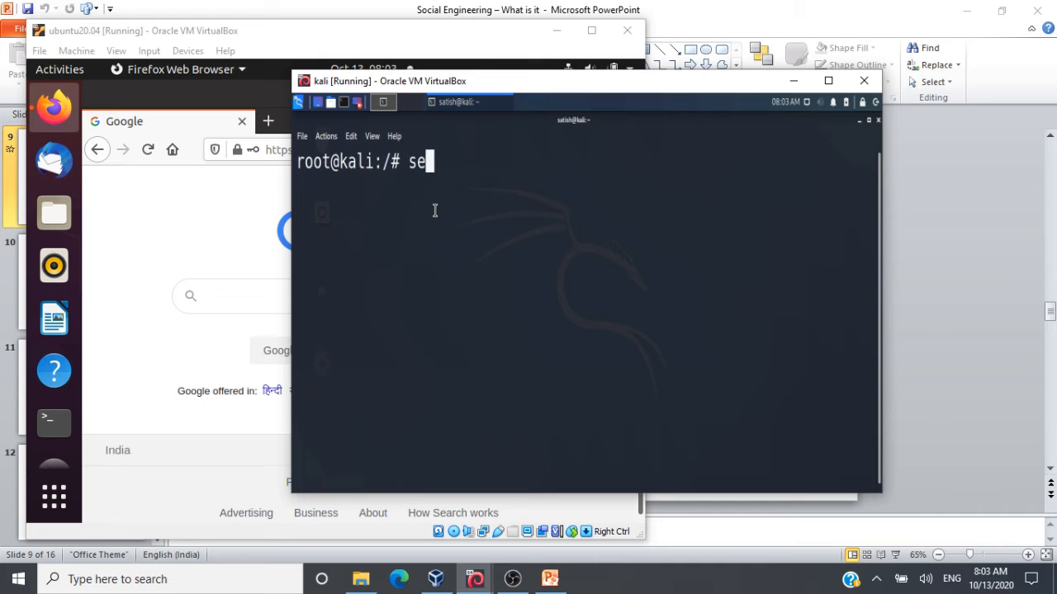
pyautogui.write('toolkit')
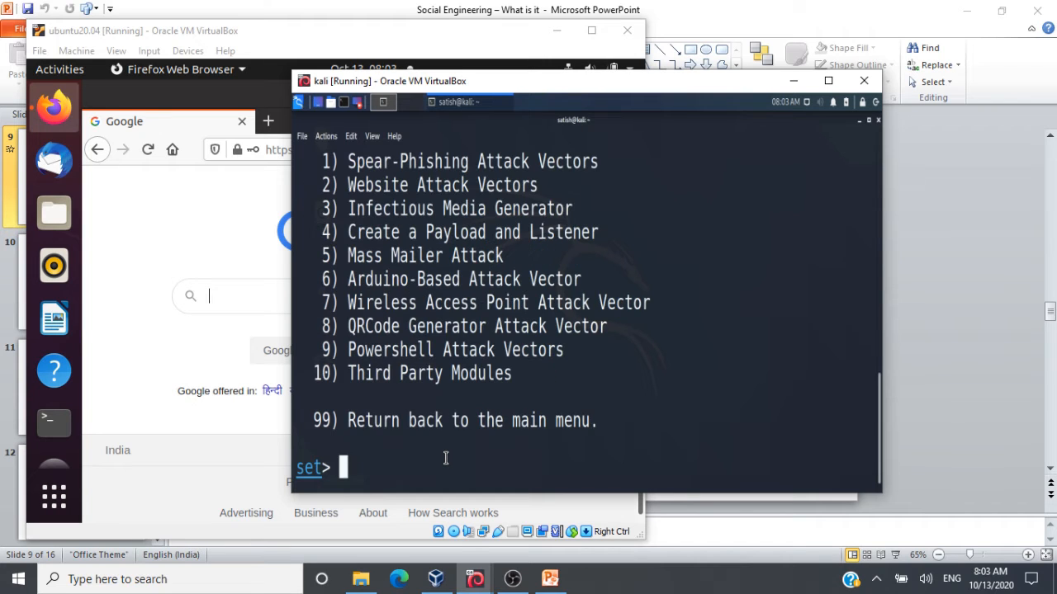
pyautogui.moveTo(450, 165)
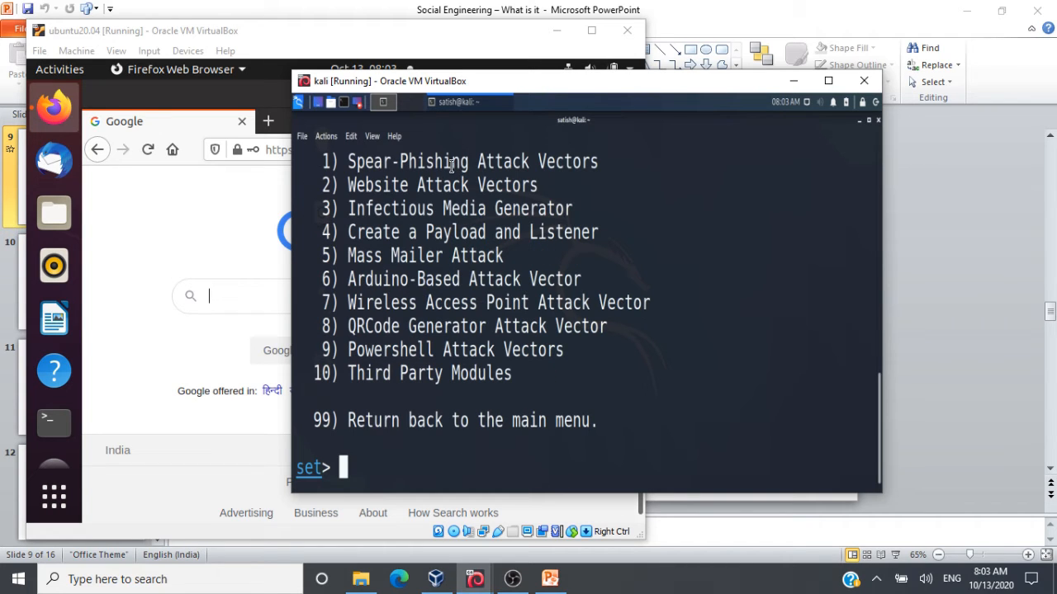
pyautogui.moveTo(505, 412)
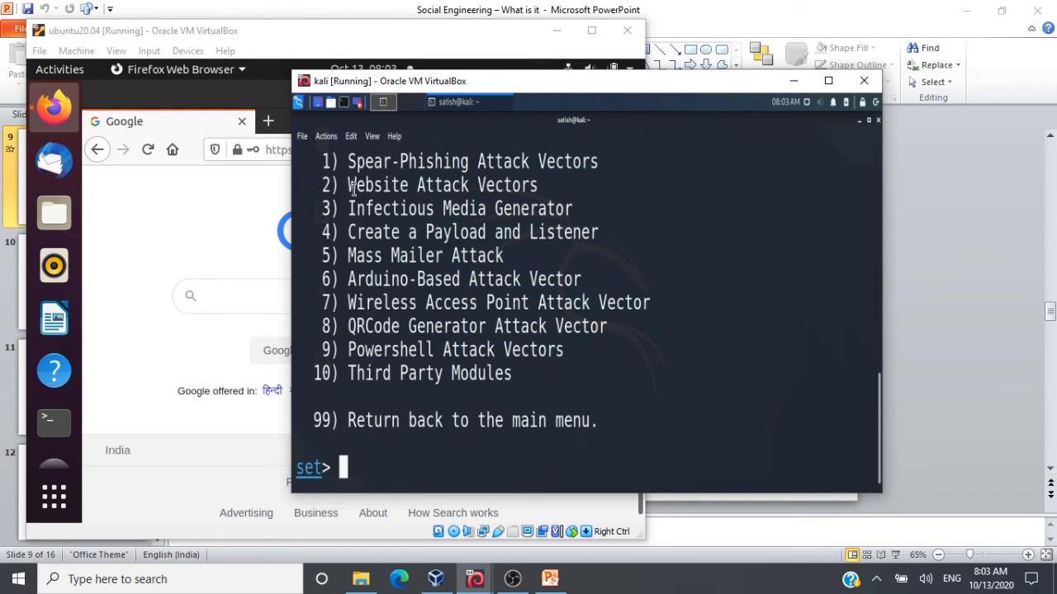
pyautogui.moveTo(536, 439)
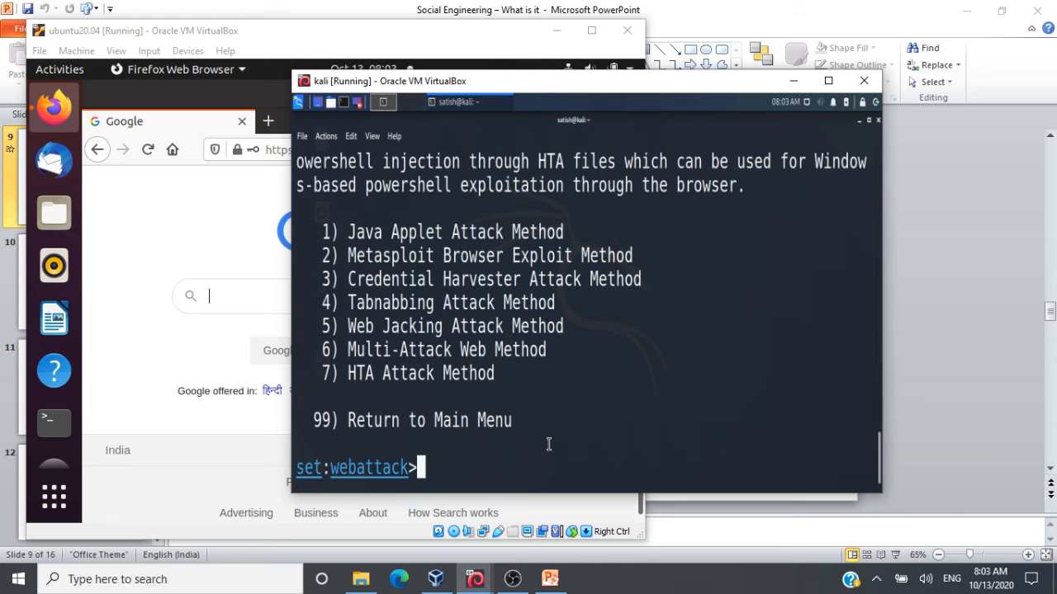
pyautogui.moveTo(341, 224)
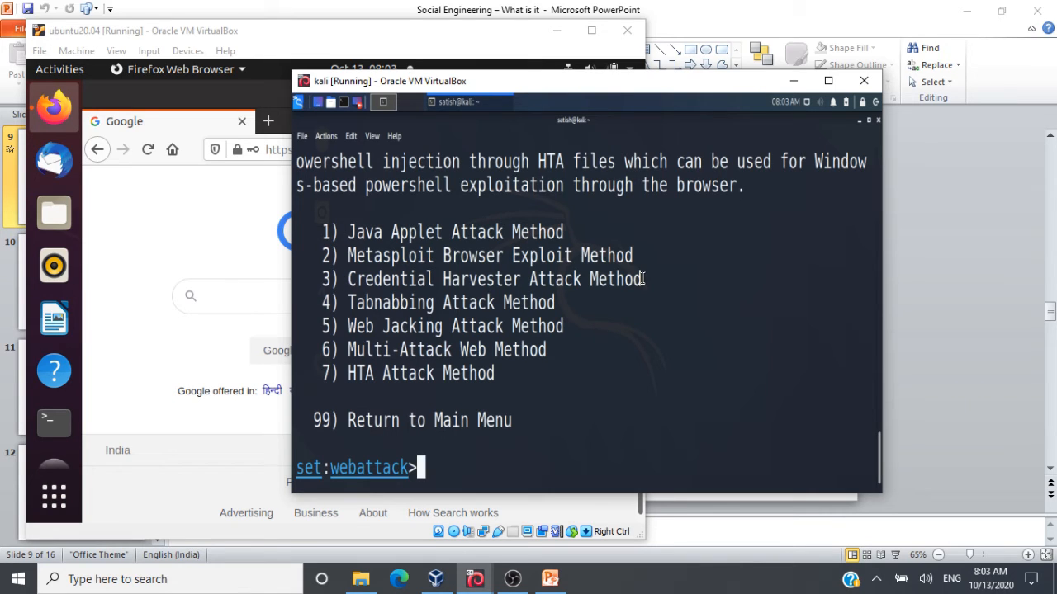
# Choose option 3, the Credential Harvester Attack Method.
pyautogui.write('3')
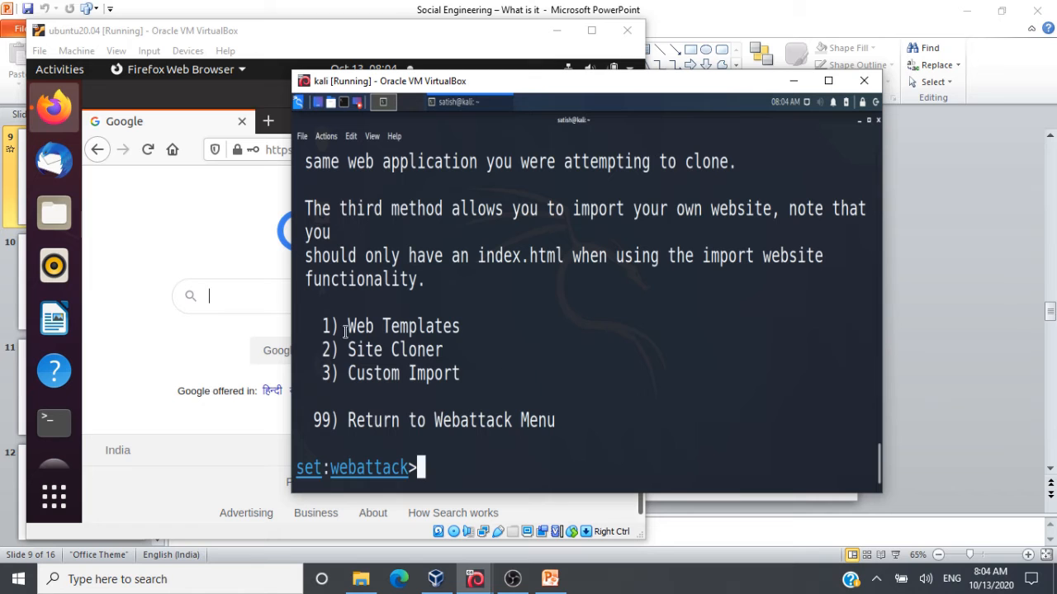
pyautogui.moveTo(458, 475)
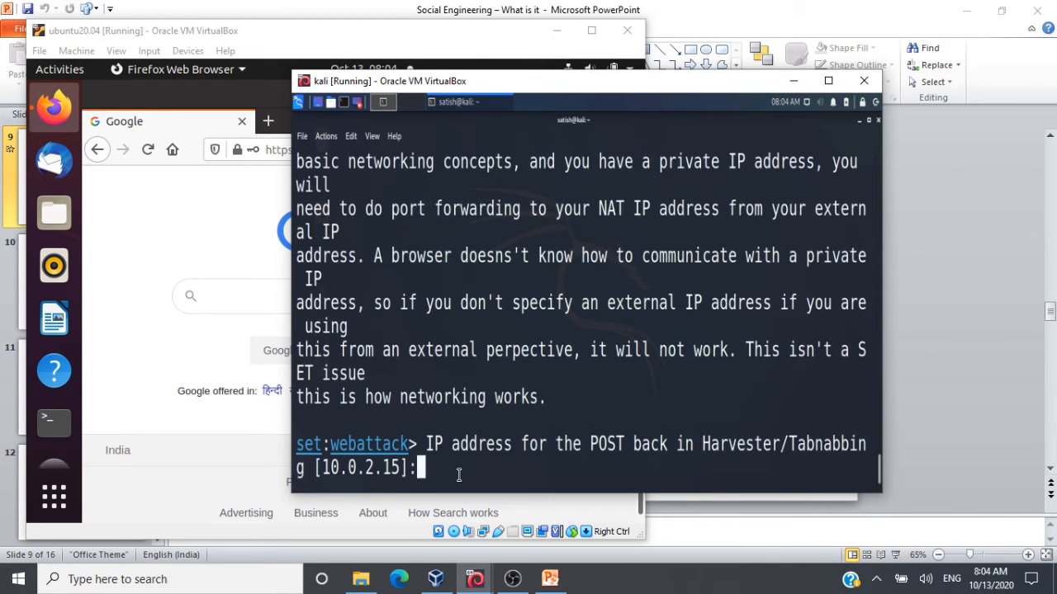
pyautogui.moveTo(421, 437)
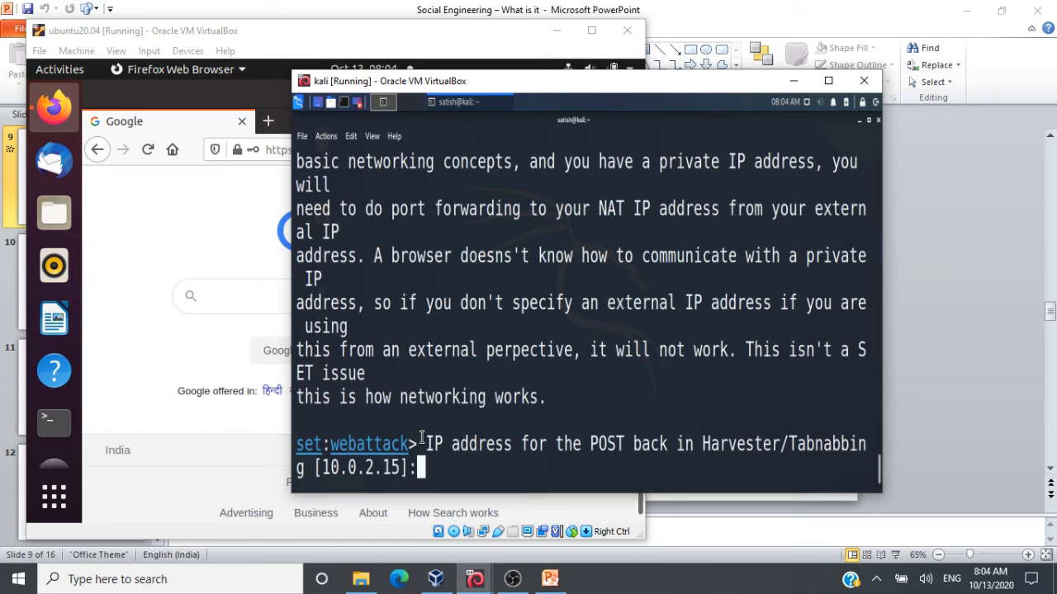
pyautogui.moveTo(684, 464)
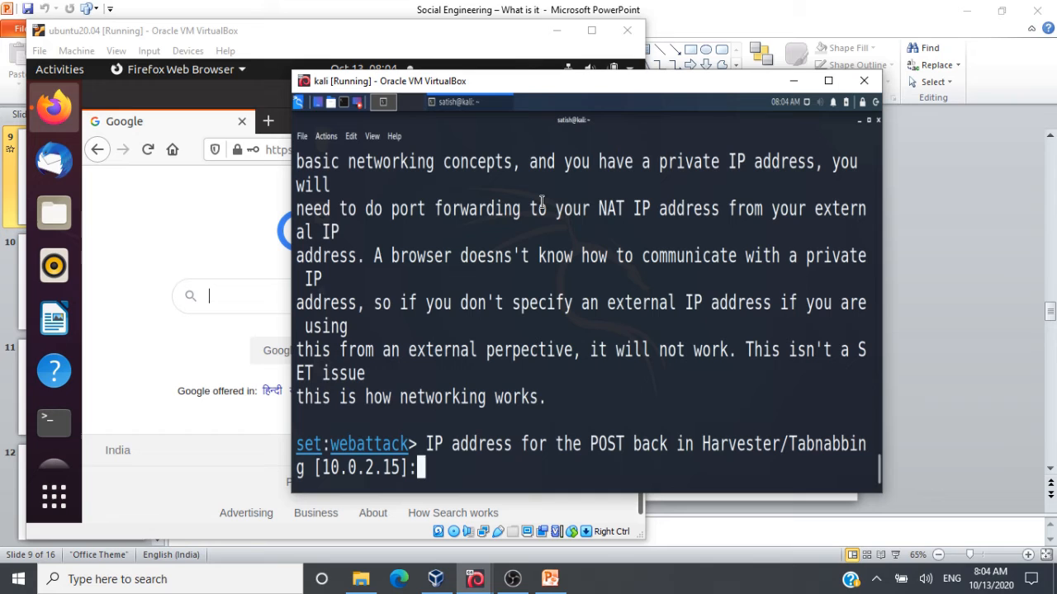
pyautogui.moveTo(477, 184)
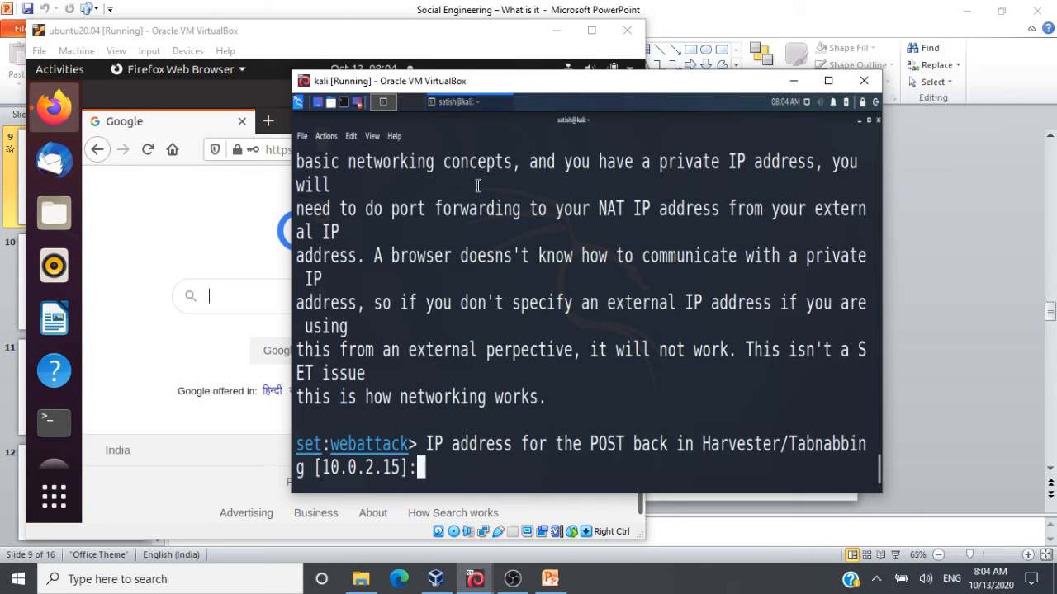
pyautogui.moveTo(539, 326)
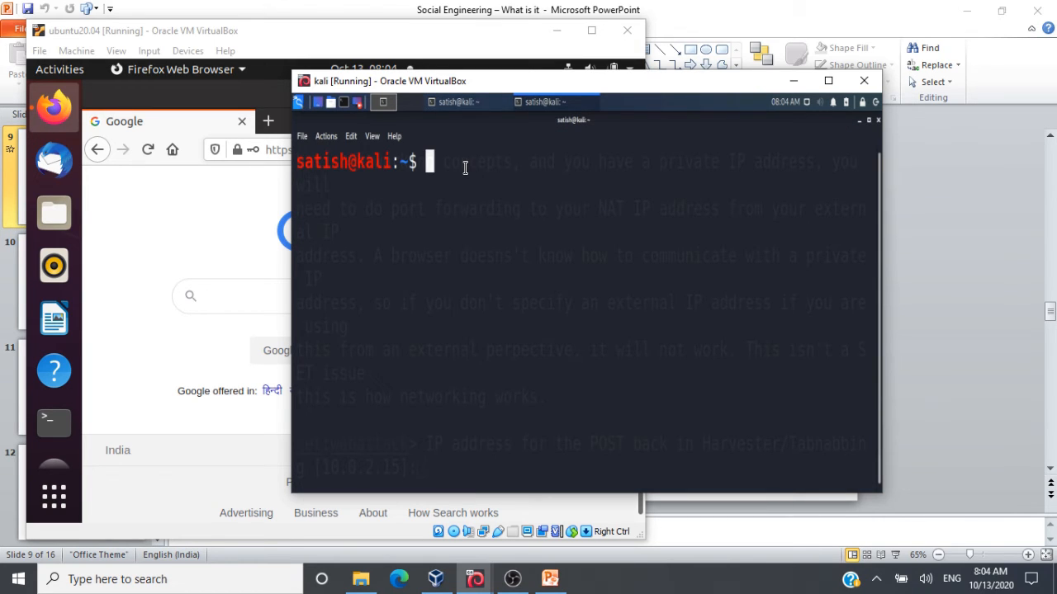
# Look up Kali's IP, enter 10.0.2.15 as POST-back address, and pick template 2 (Google).
pyautogui.write('ip adde')
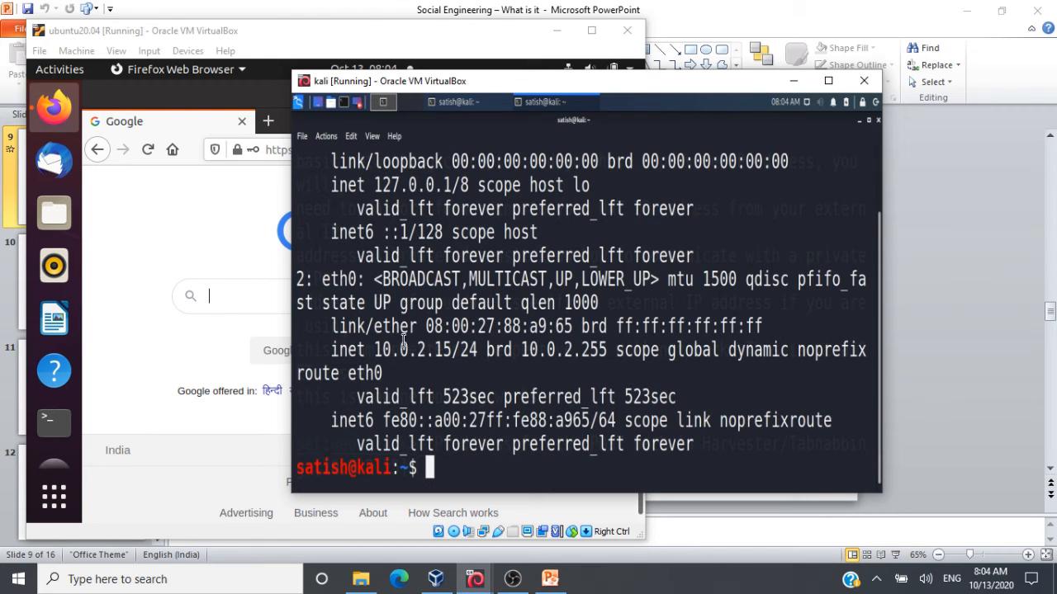
pyautogui.doubleClick(413, 349)
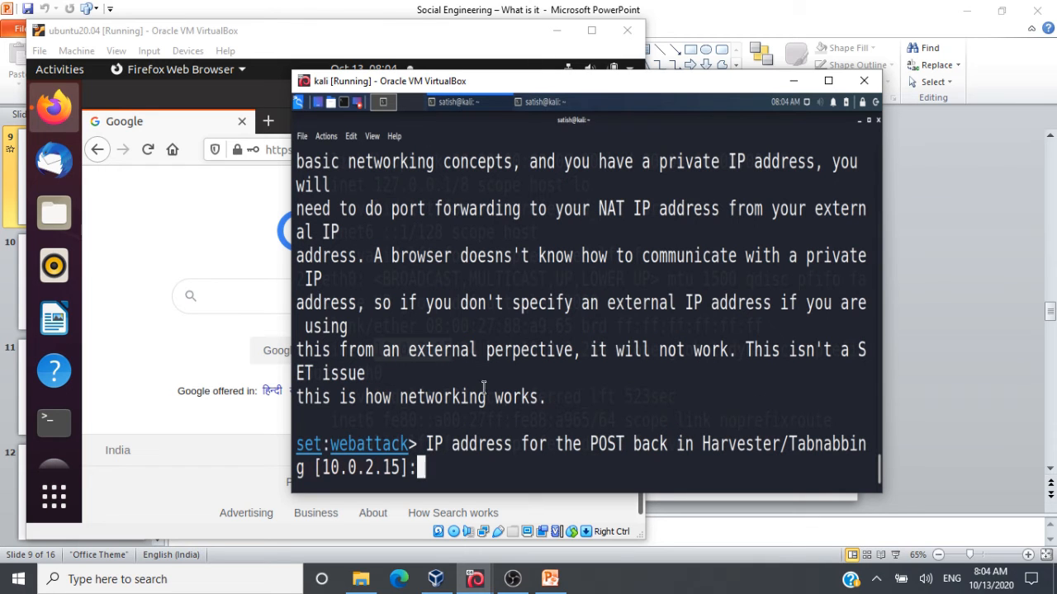
pyautogui.write('1')
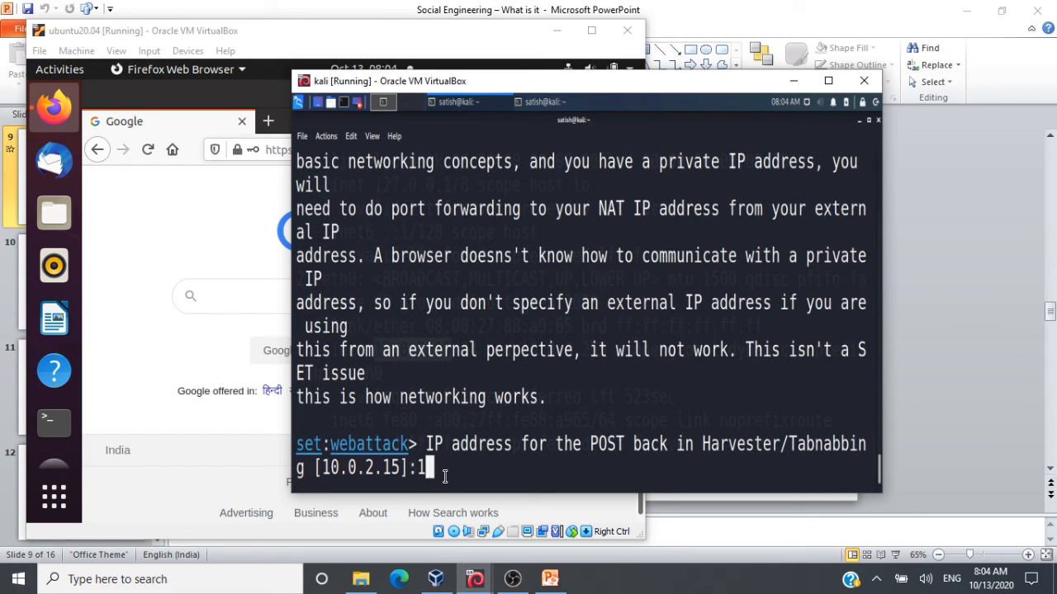
pyautogui.write('0.0.2.1')
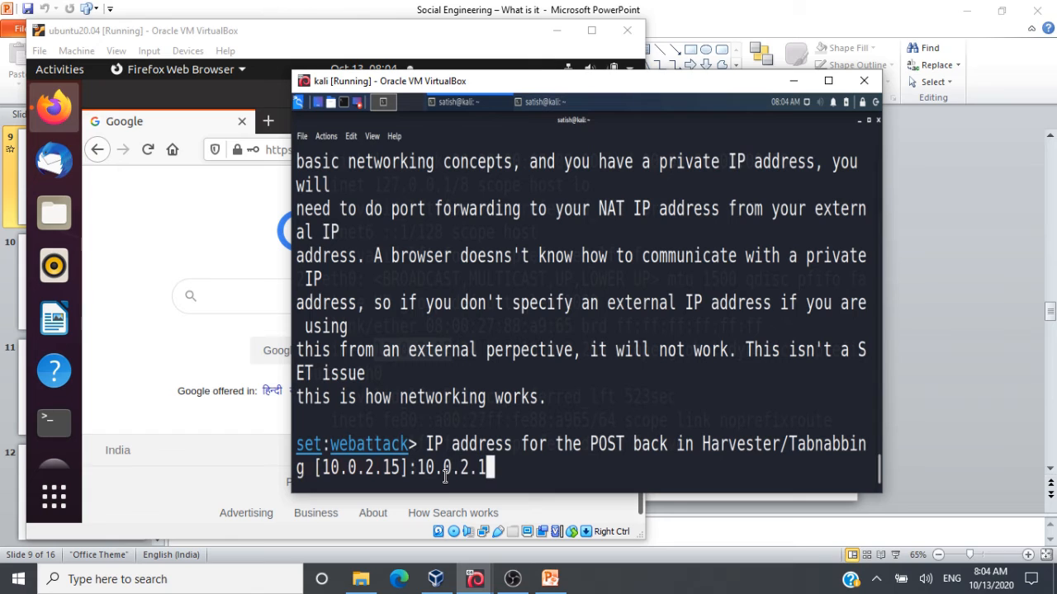
pyautogui.write('5')
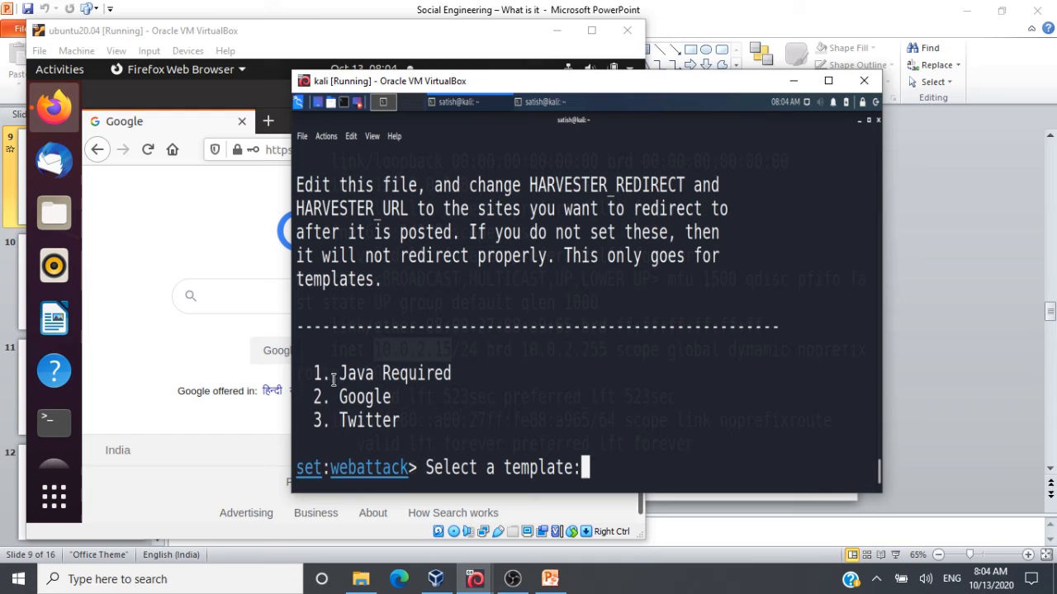
pyautogui.moveTo(406, 400)
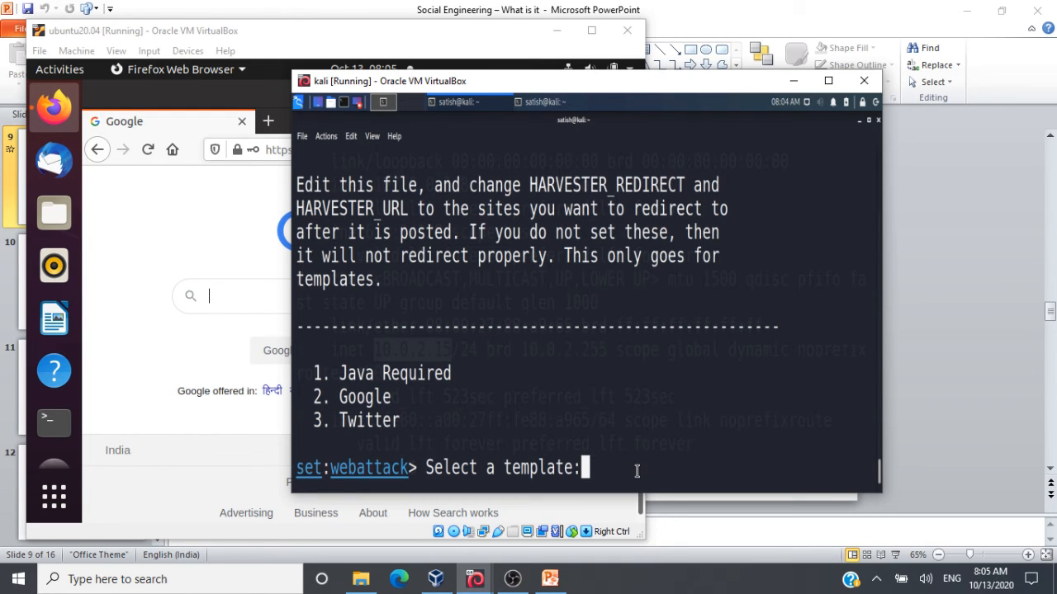
pyautogui.write('2')
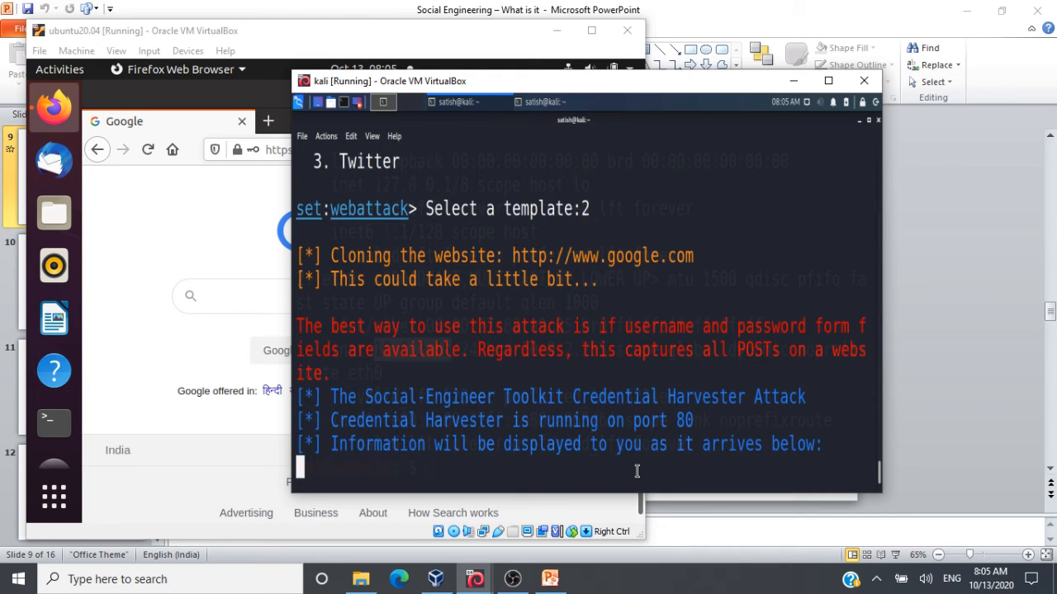
pyautogui.moveTo(553, 289)
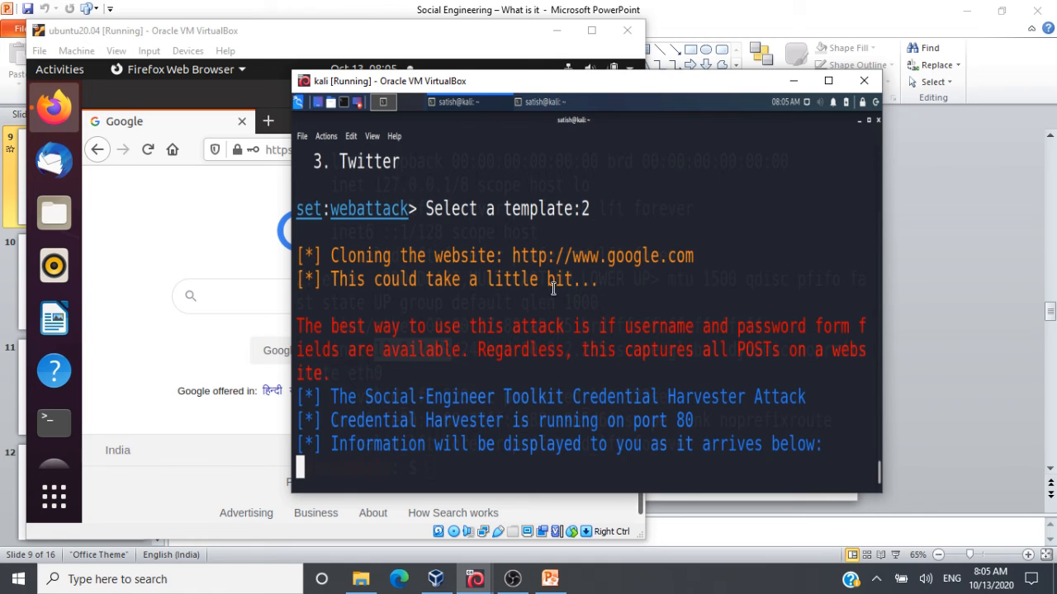
pyautogui.moveTo(710, 258)
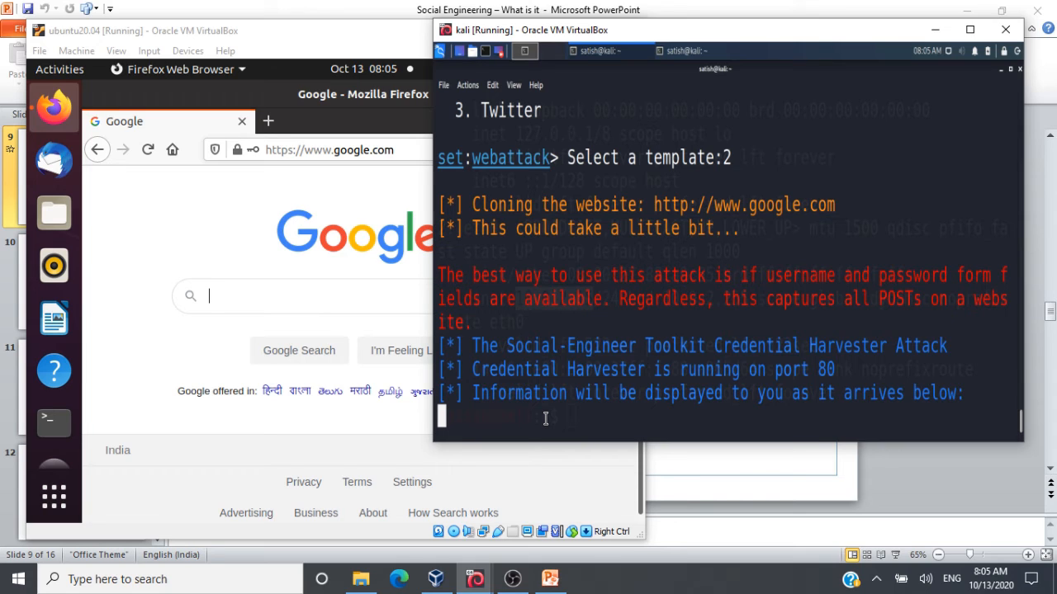
pyautogui.moveTo(499, 322)
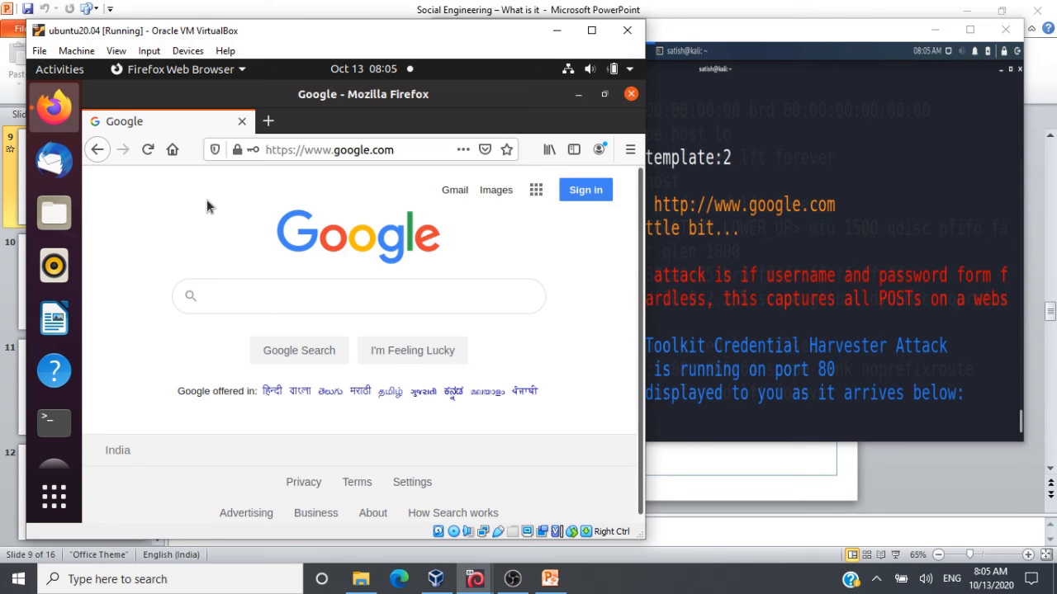
pyautogui.moveTo(54, 213)
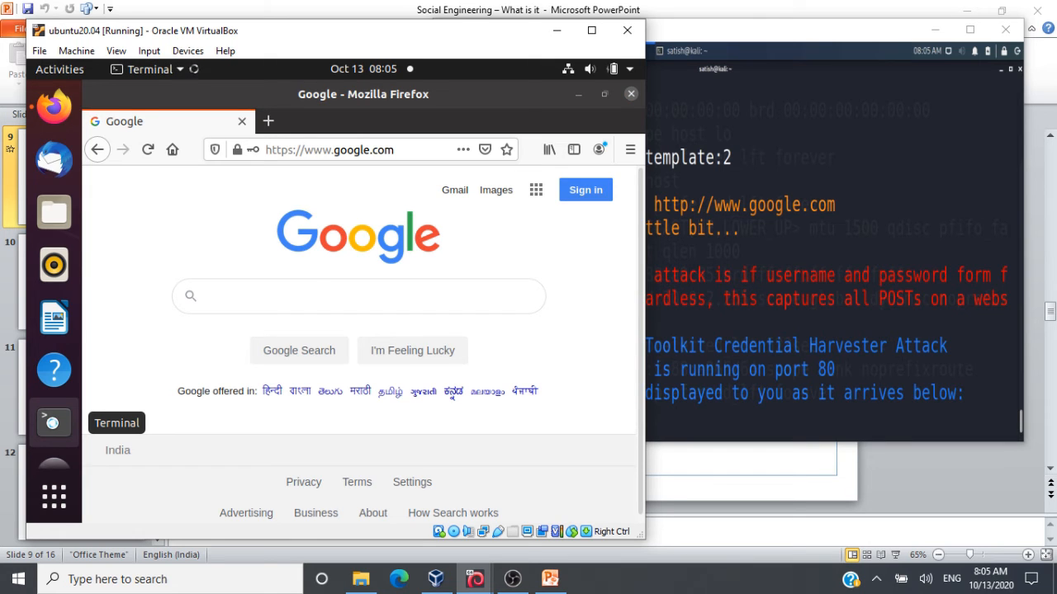
pyautogui.moveTo(254, 282)
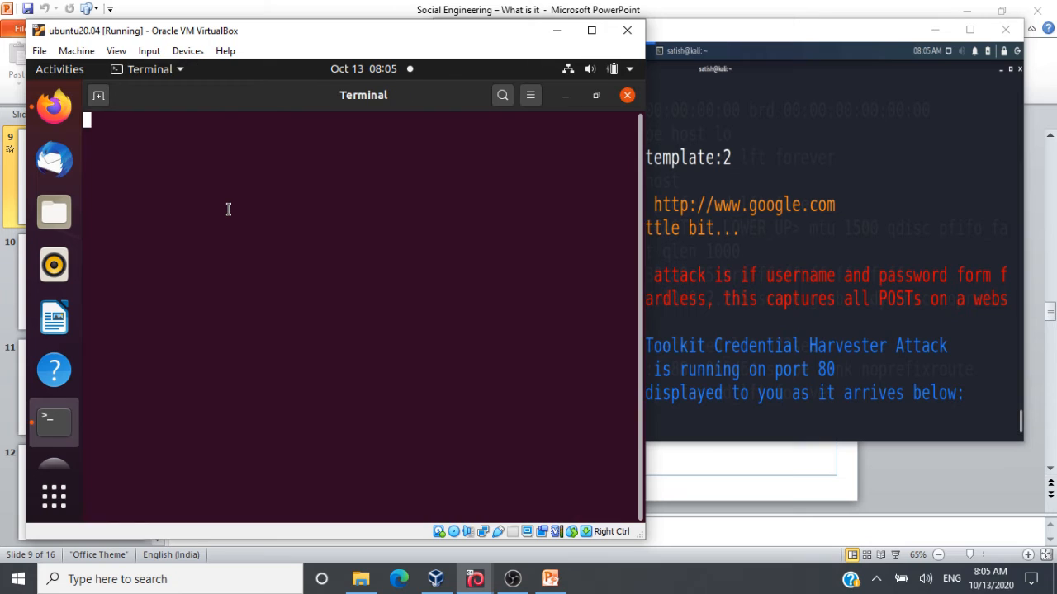
# Open test.html in nano to review its 'Login to Google Here' link to 10.0.2.15.
pyautogui.write('nan')
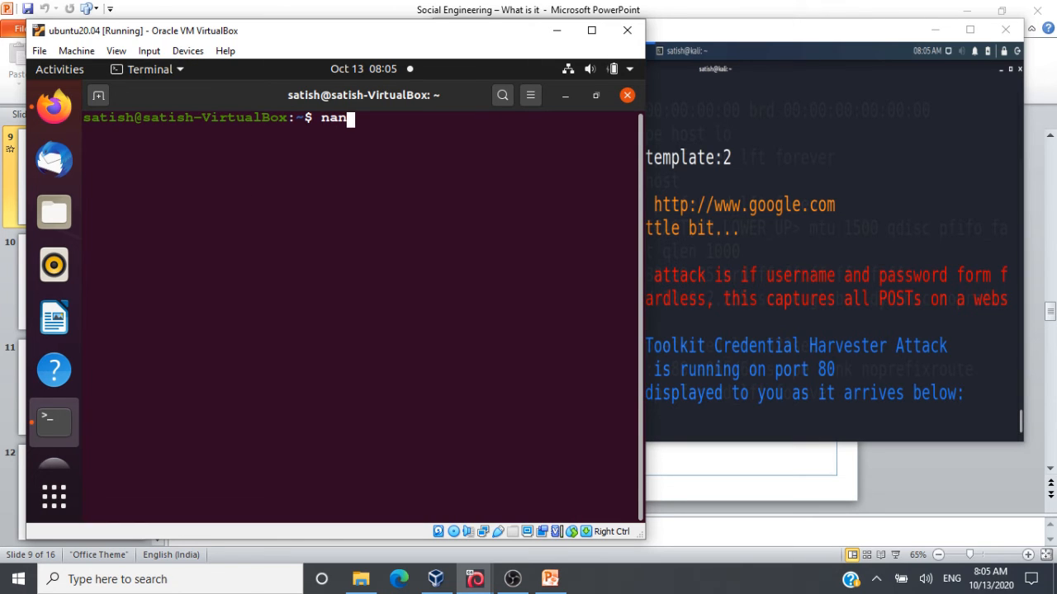
pyautogui.write('test.ht')
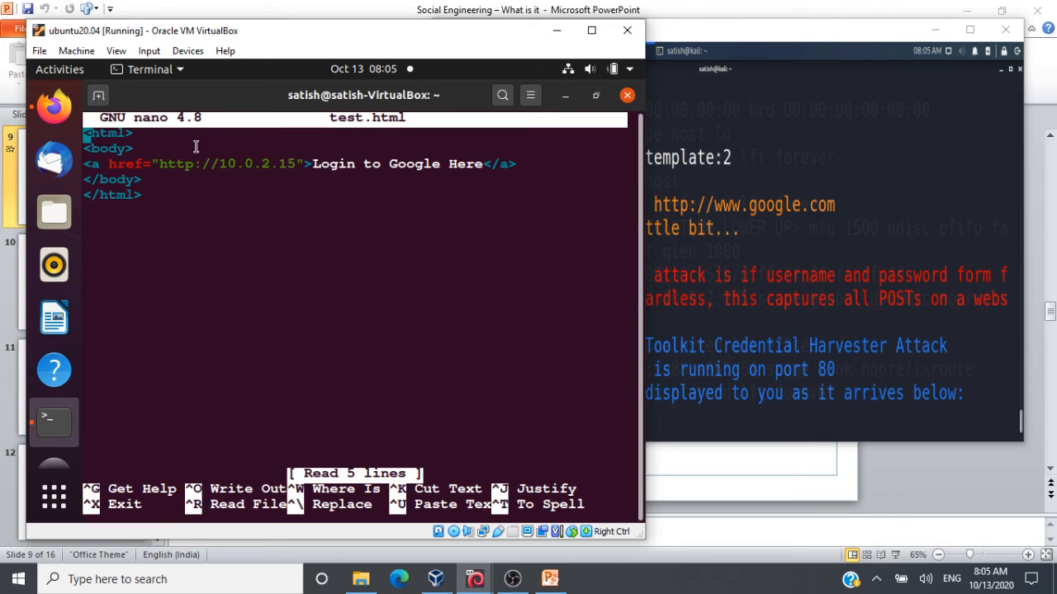
pyautogui.moveTo(724, 205)
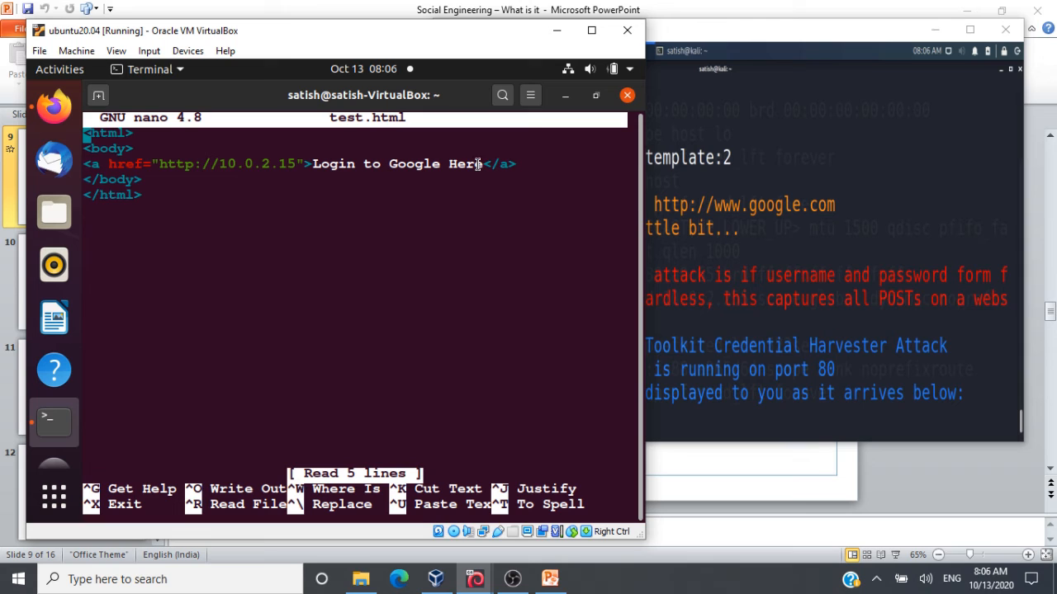
pyautogui.moveTo(288, 140)
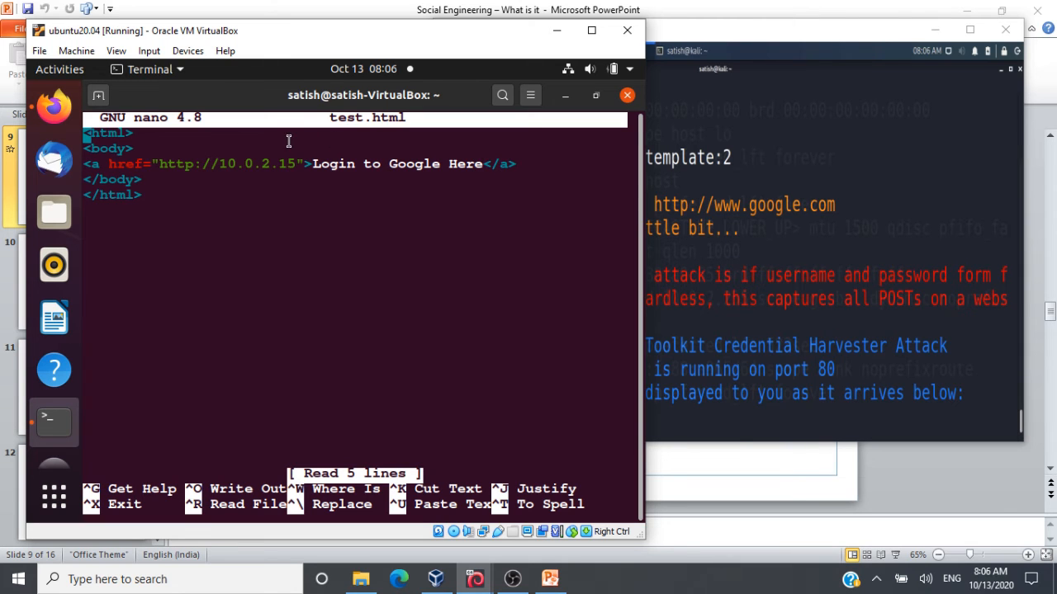
pyautogui.click(52, 108)
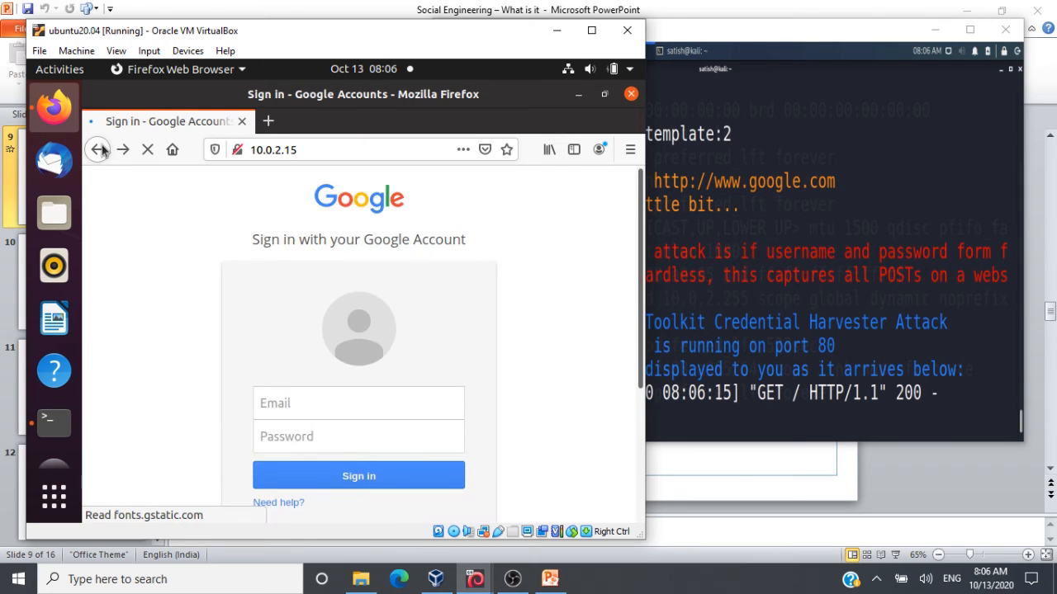
# Return to test.html and follow 'Login to Google Here' to reload the cloned sign-in page.
pyautogui.click(97, 150)
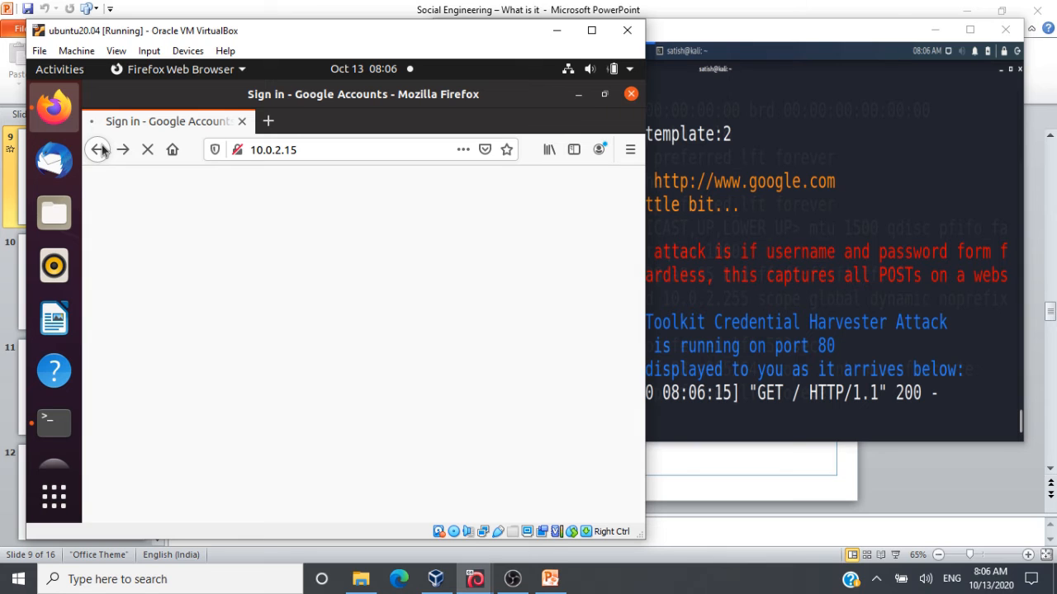
pyautogui.click(98, 150)
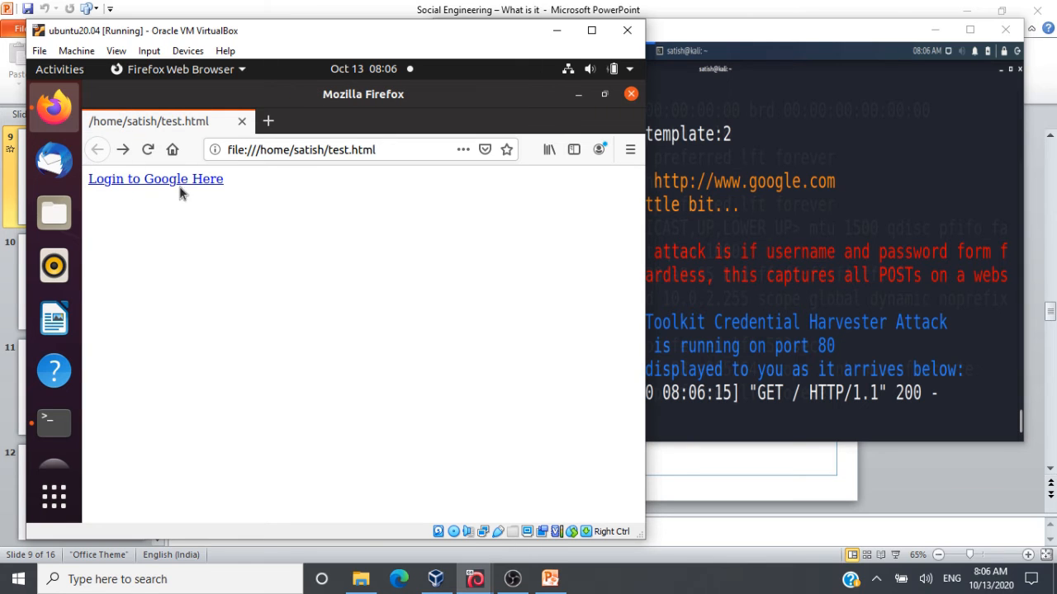
pyautogui.moveTo(322, 37)
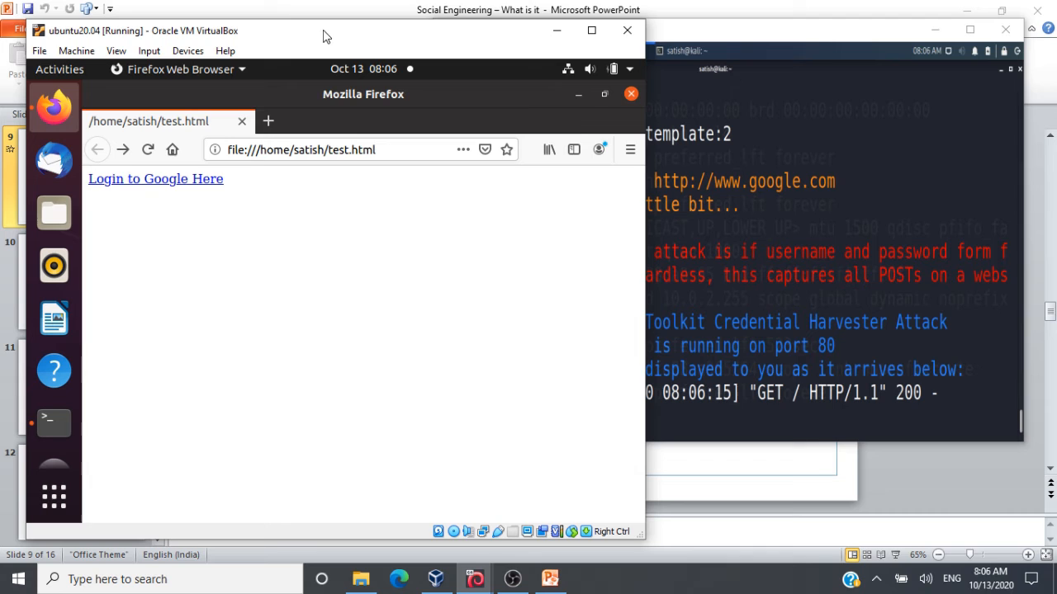
pyautogui.moveTo(128, 209)
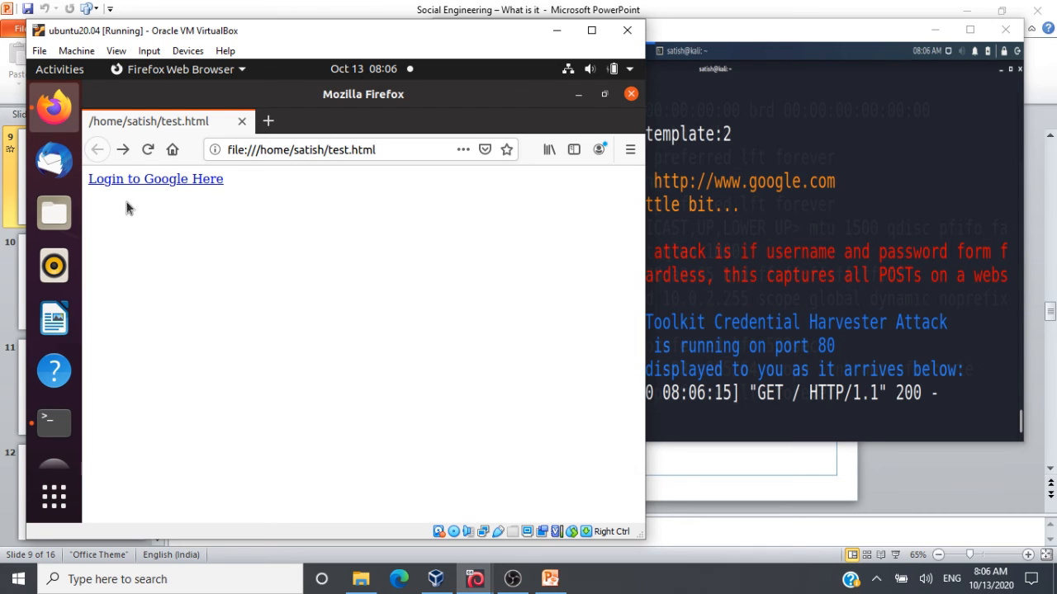
pyautogui.moveTo(165, 192)
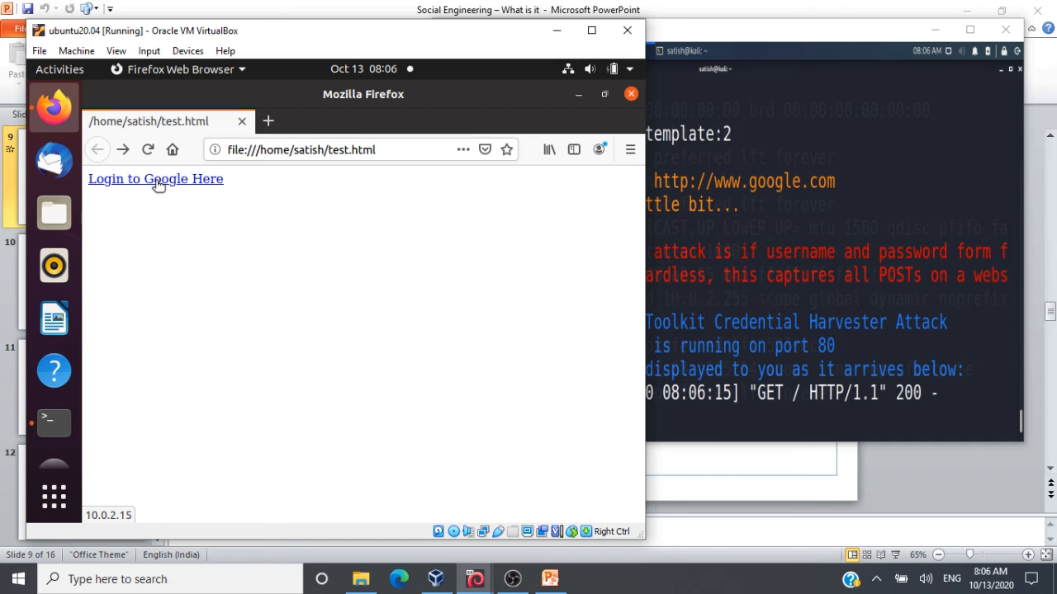
pyautogui.click(155, 178)
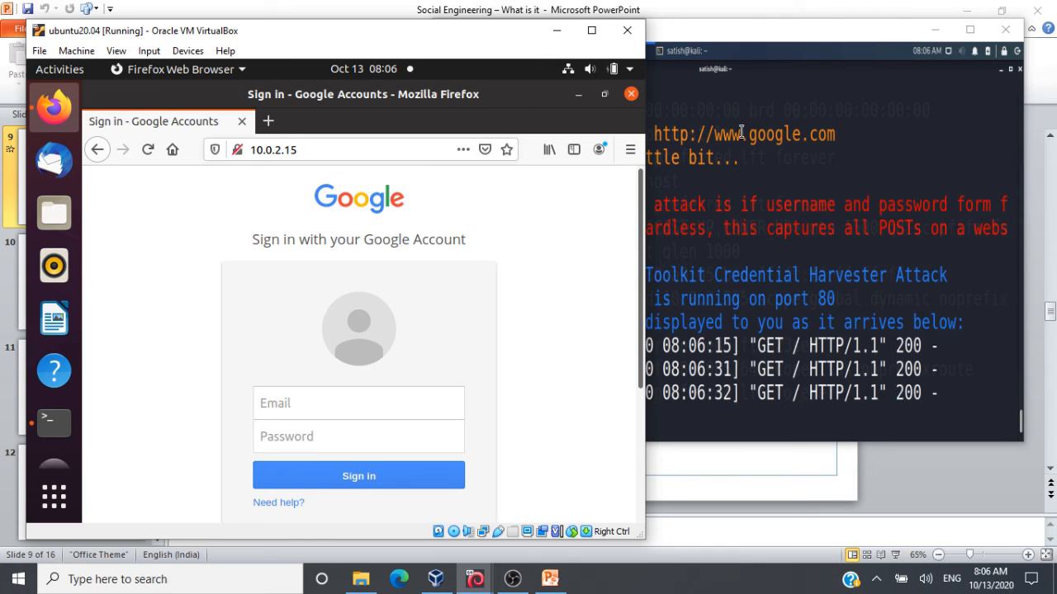
pyautogui.click(718, 31)
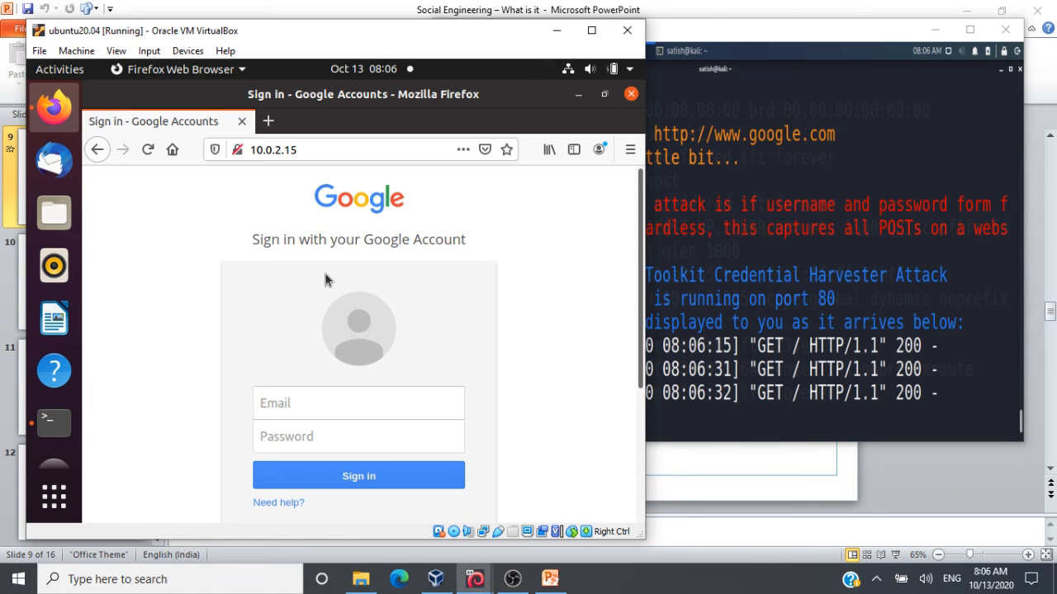
pyautogui.moveTo(356, 219)
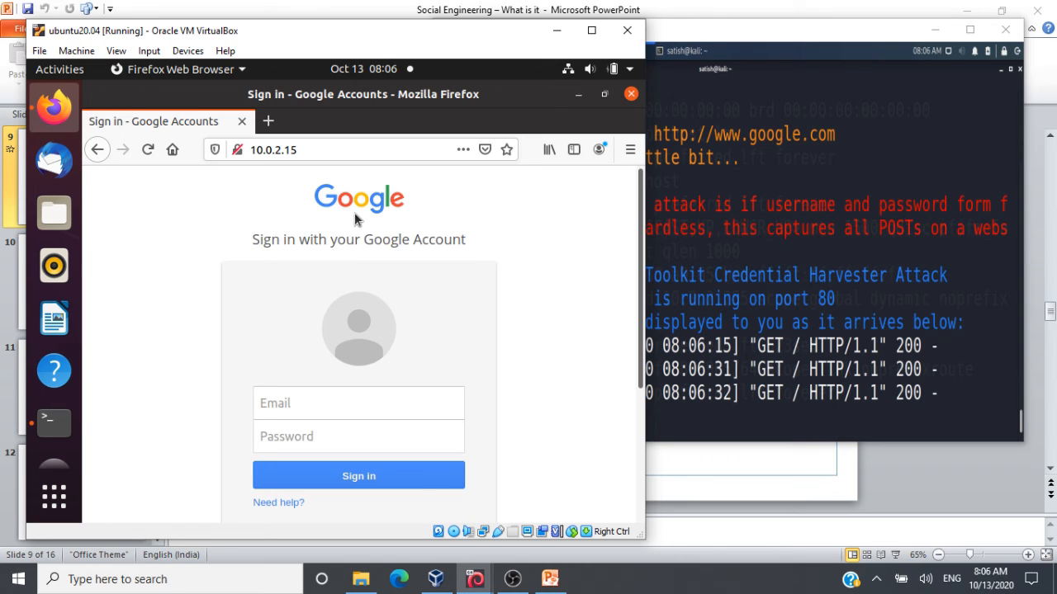
pyautogui.scroll(-3)
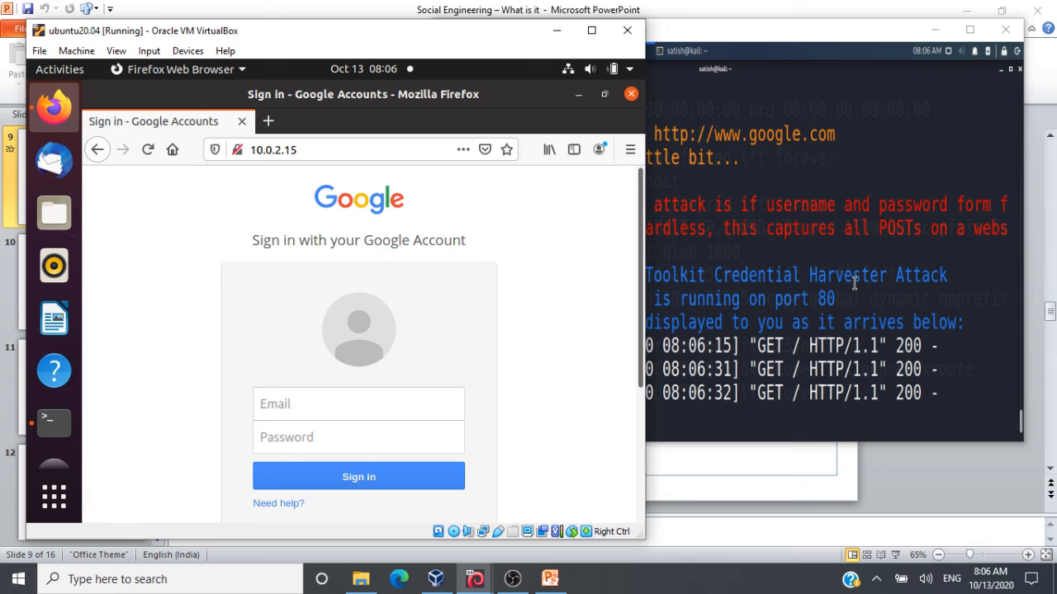
pyautogui.moveTo(806, 229)
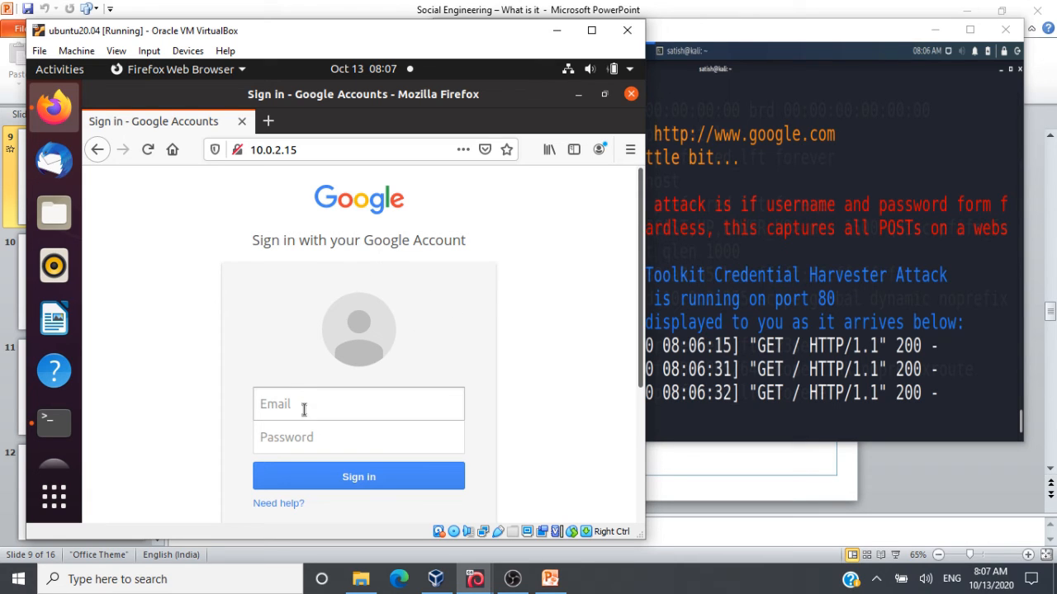
pyautogui.click(358, 403)
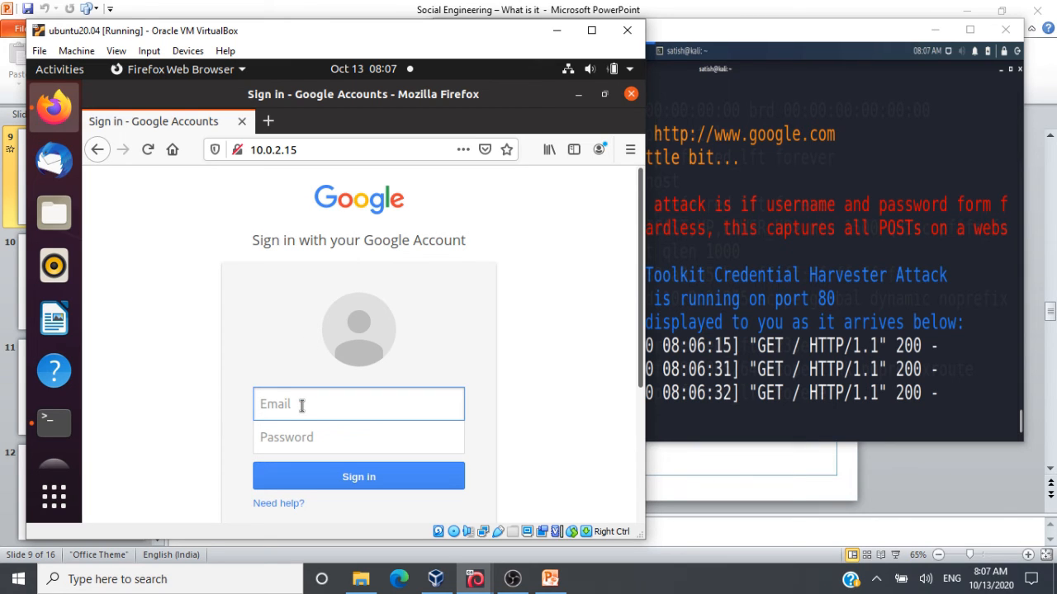
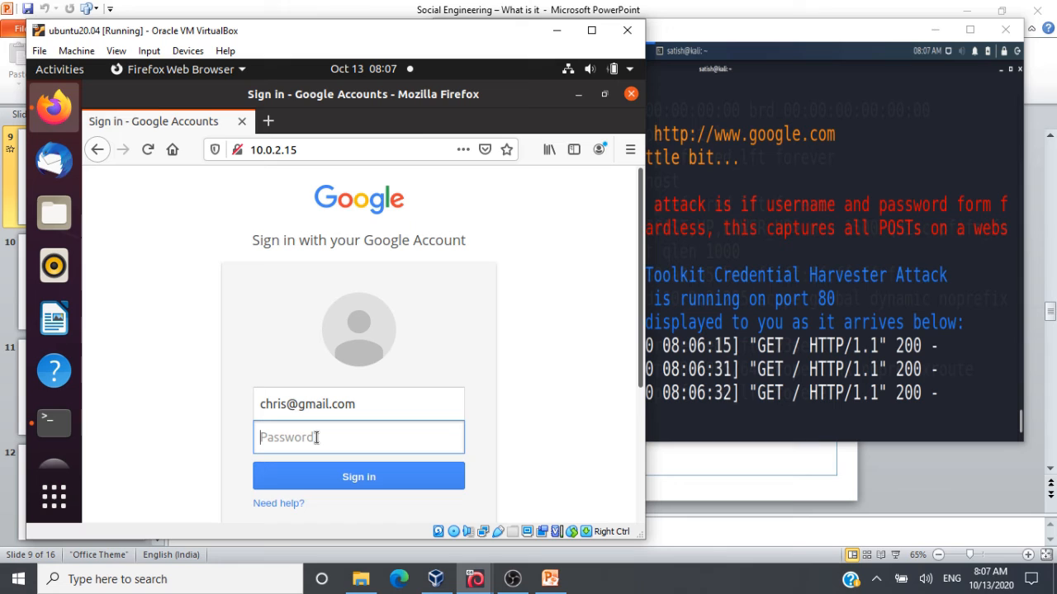
pyautogui.write('••')
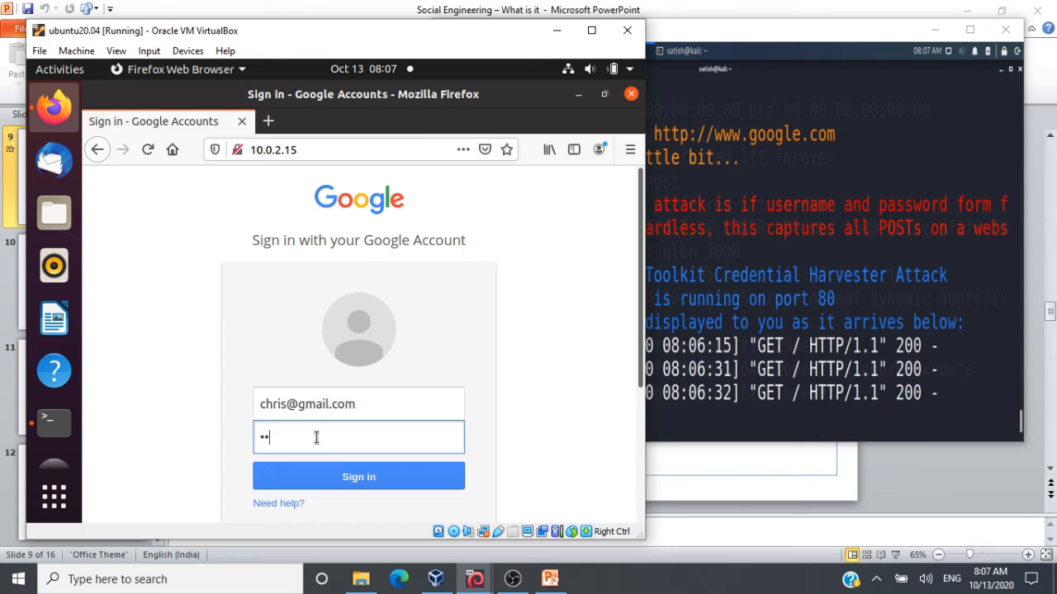
pyautogui.write('password')
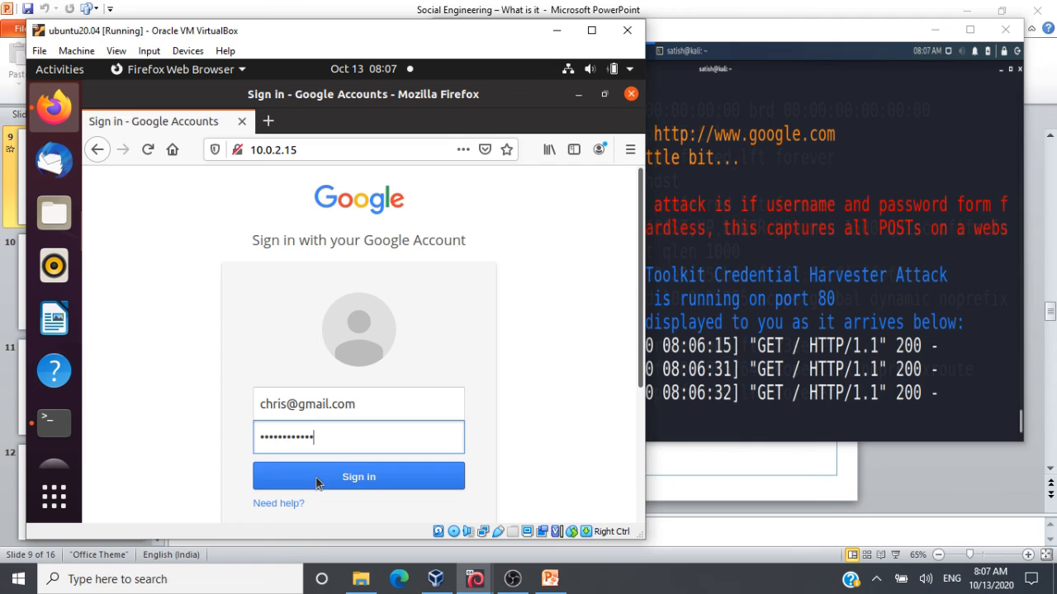
pyautogui.click(358, 476)
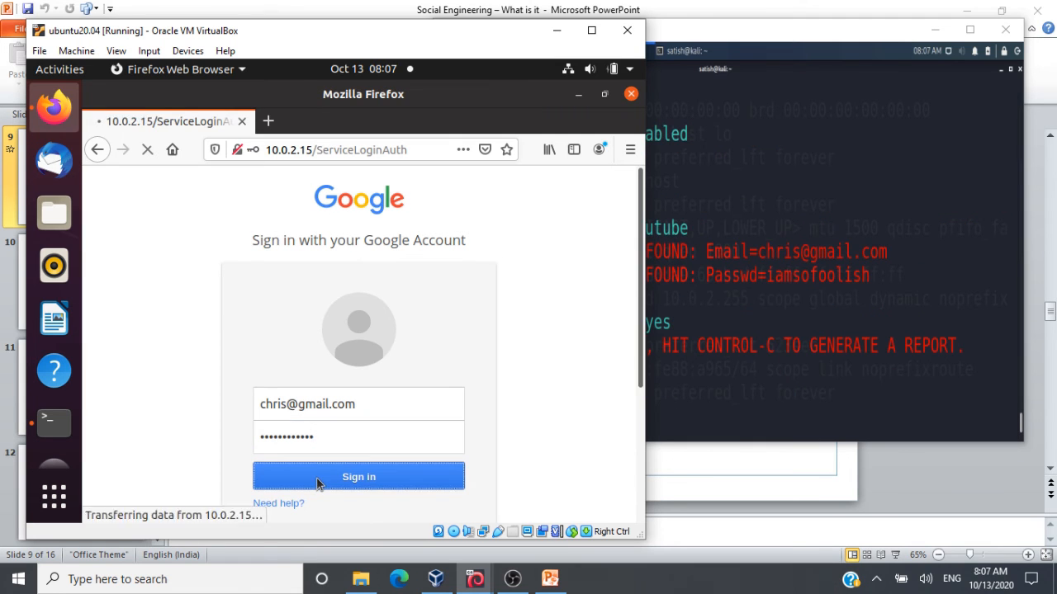
pyautogui.click(358, 476)
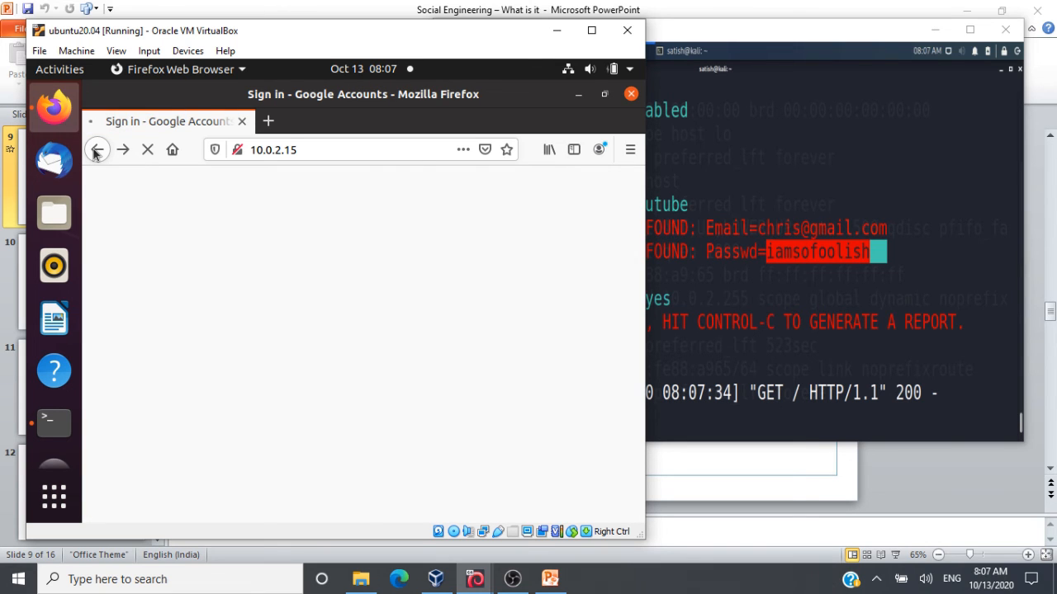
pyautogui.click(97, 150)
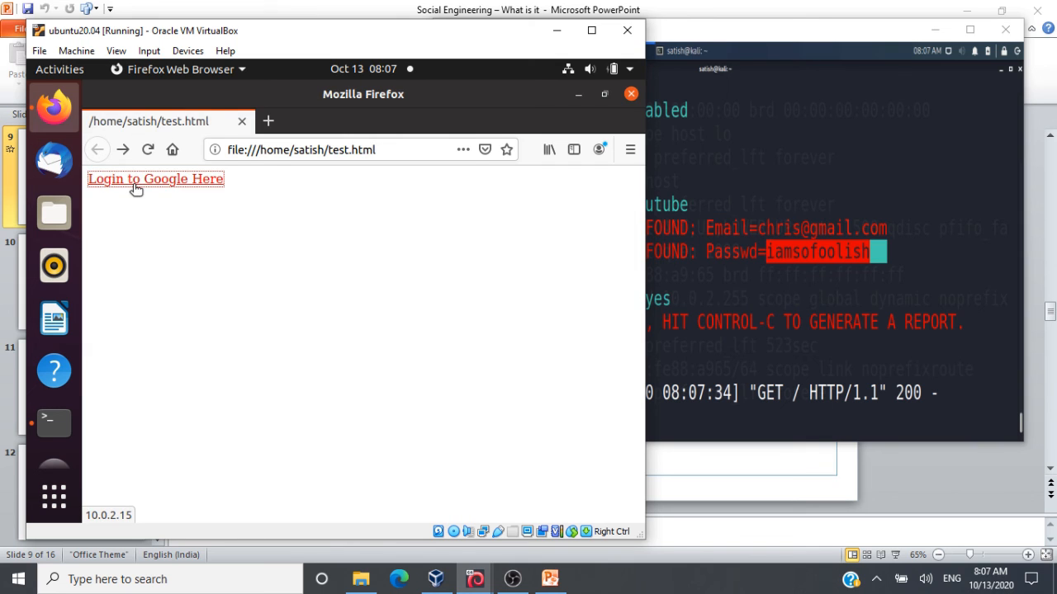
pyautogui.click(155, 178)
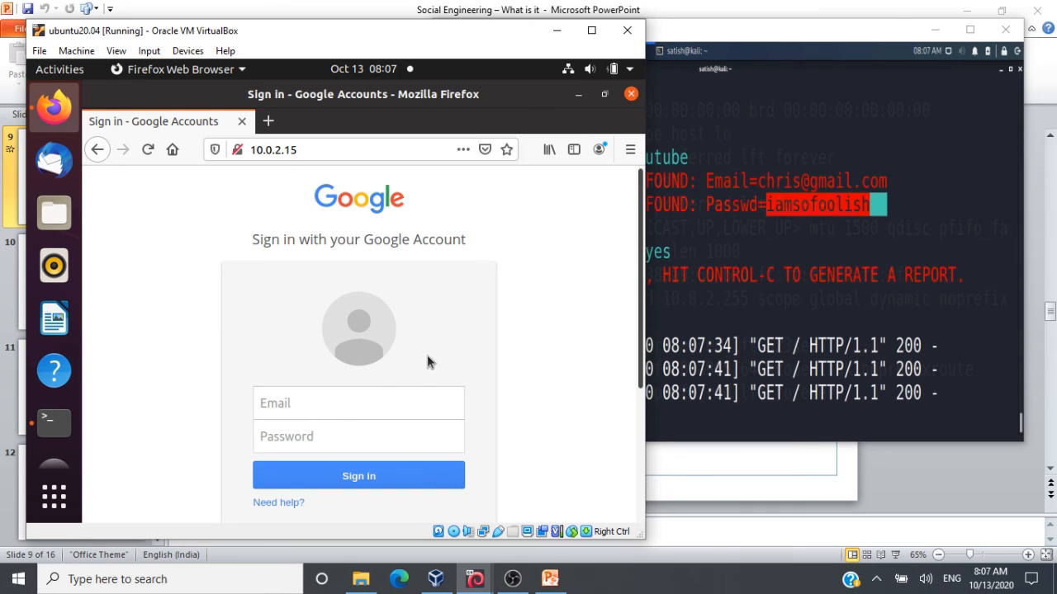
pyautogui.click(359, 403)
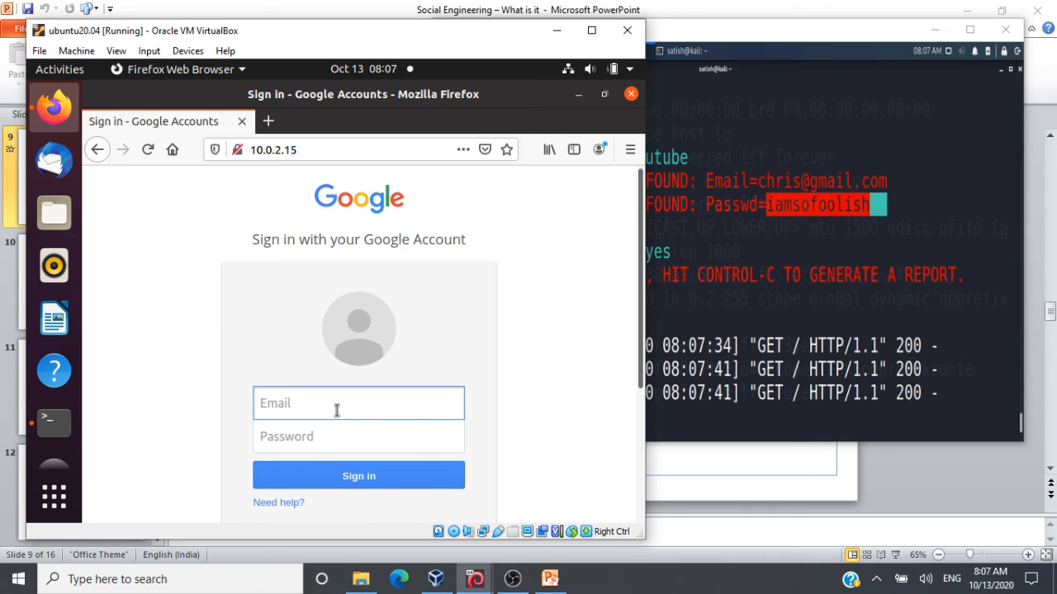
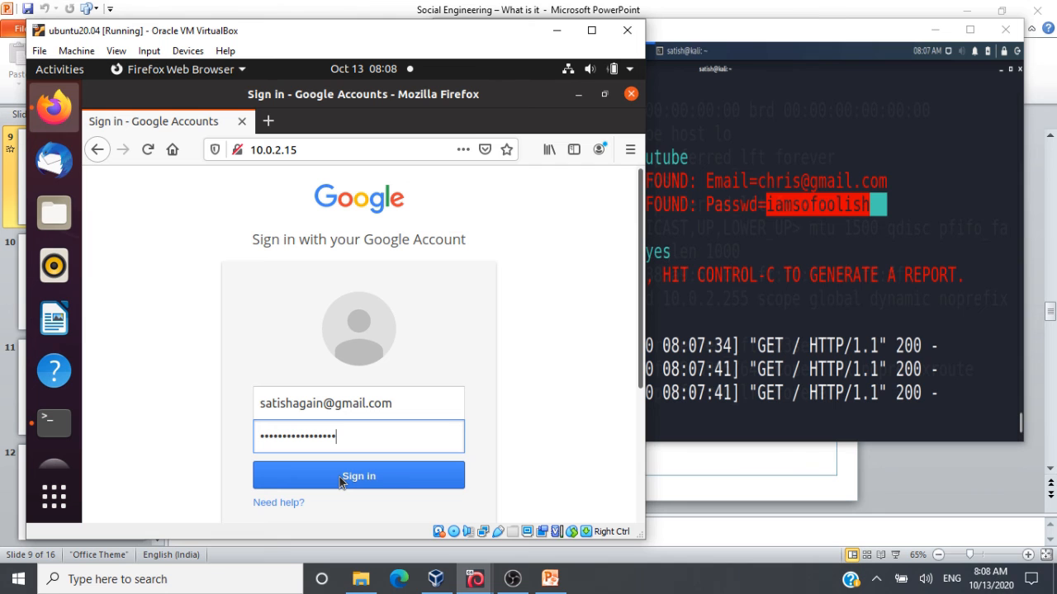
pyautogui.click(359, 476)
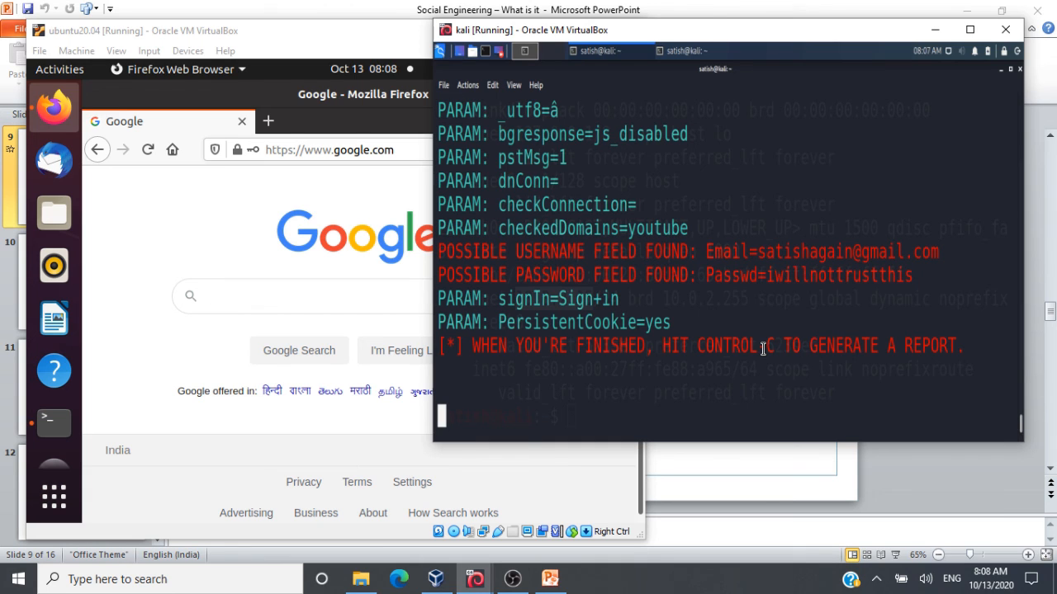
# Bring the Ubuntu VM window back to the front.
pyautogui.click(297, 295)
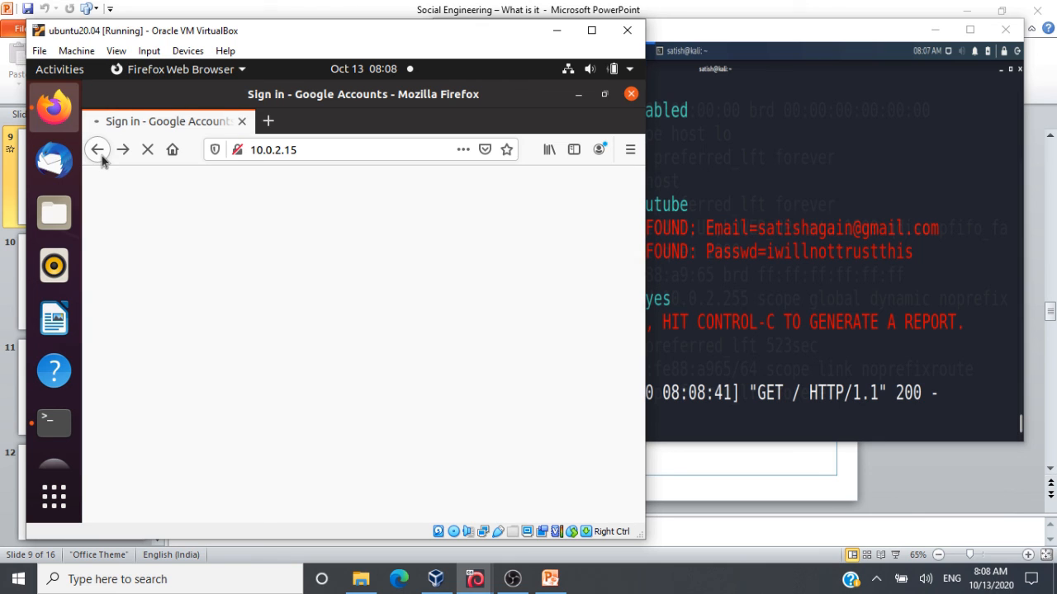
# Browse to google.com and open its real sign-in page, showing the accounts.google.com address.
pyautogui.click(97, 149)
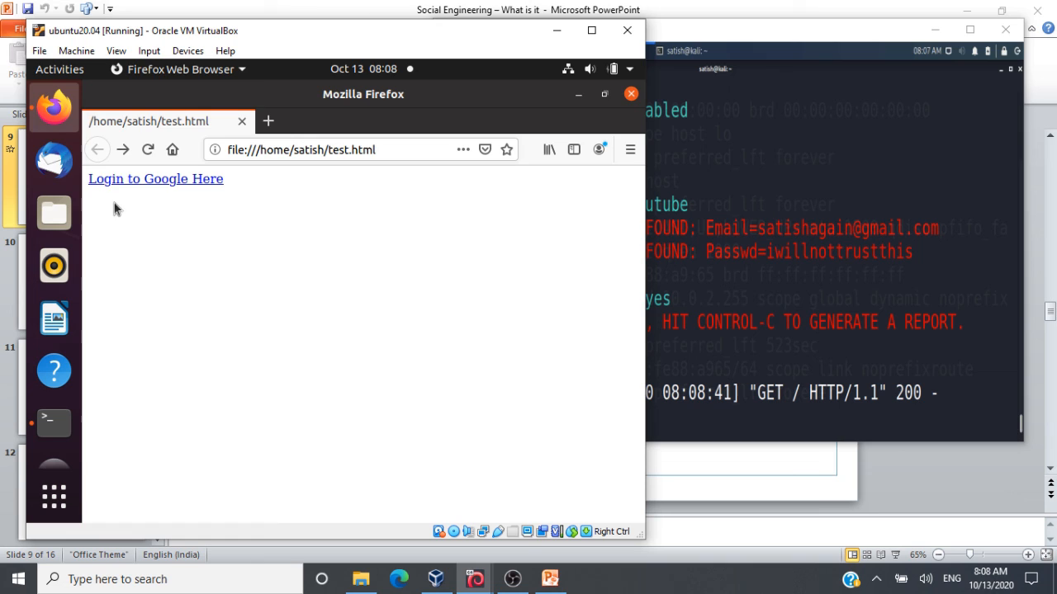
pyautogui.moveTo(157, 209)
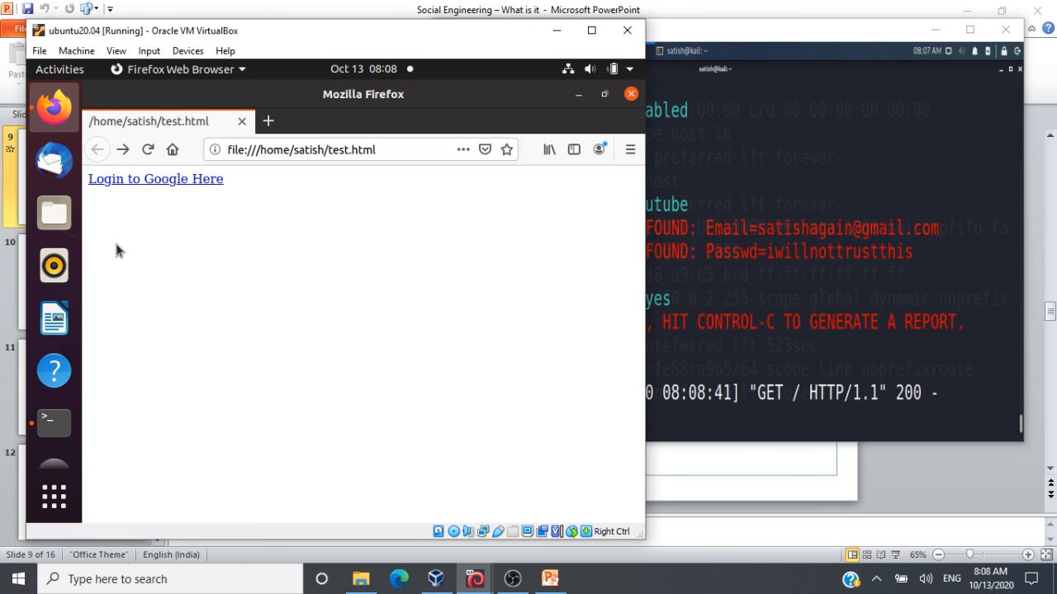
pyautogui.moveTo(180, 235)
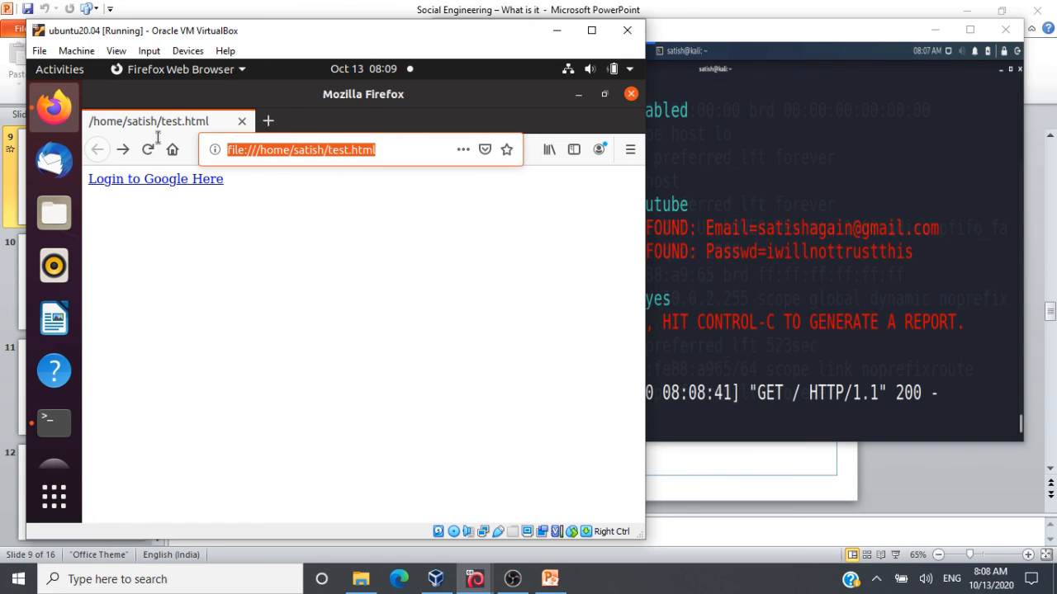
pyautogui.write('google.com')
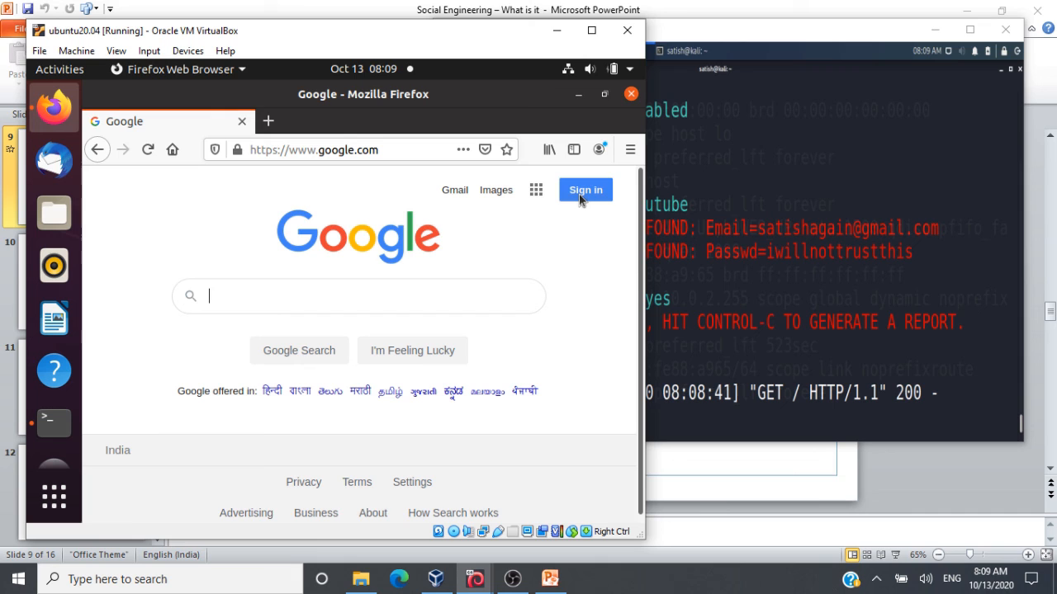
pyautogui.click(584, 190)
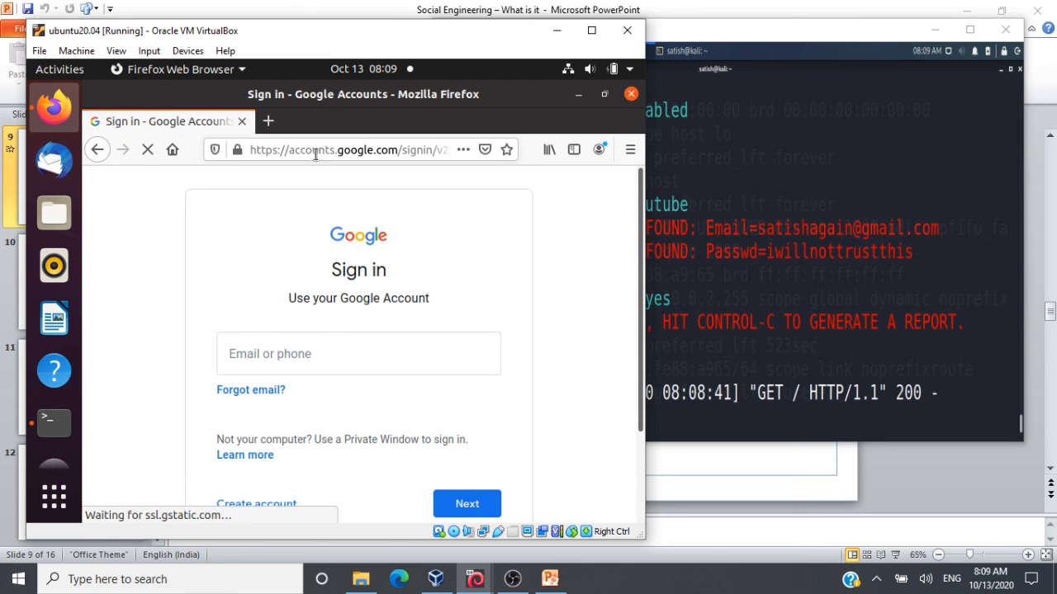
pyautogui.click(347, 150)
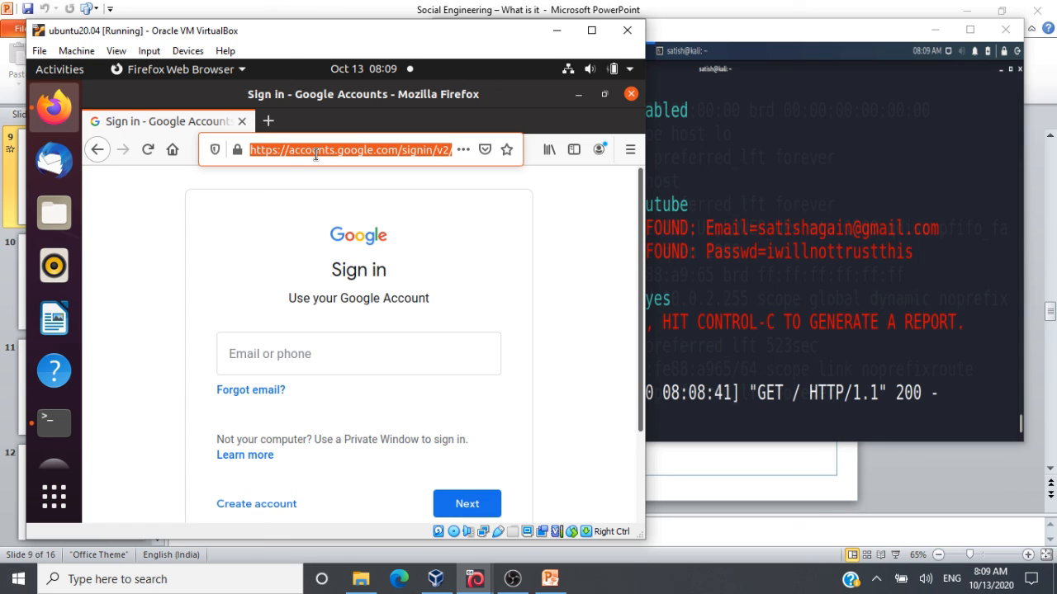